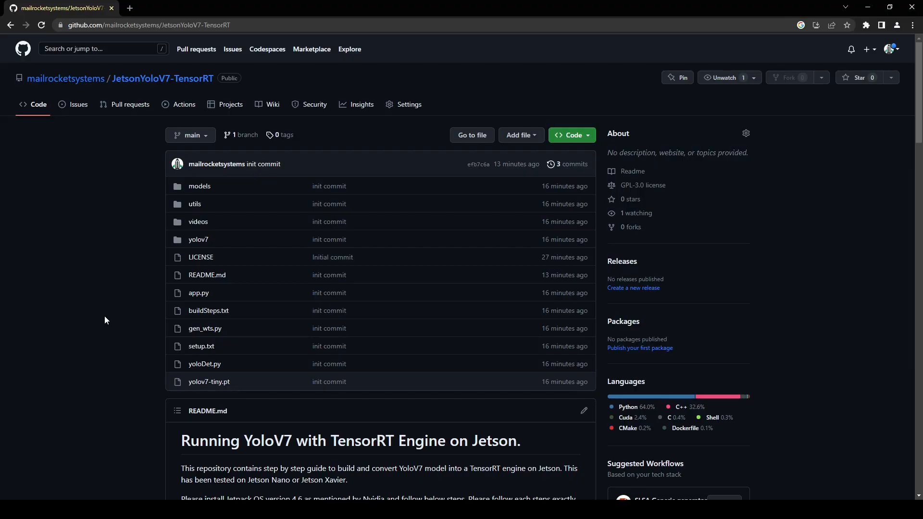
mouse_move(162, 78)
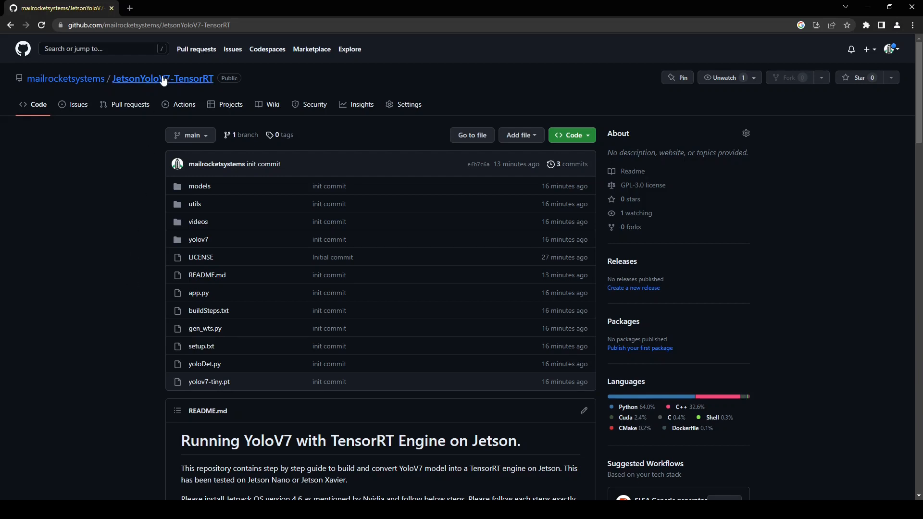
mouse_move(146, 145)
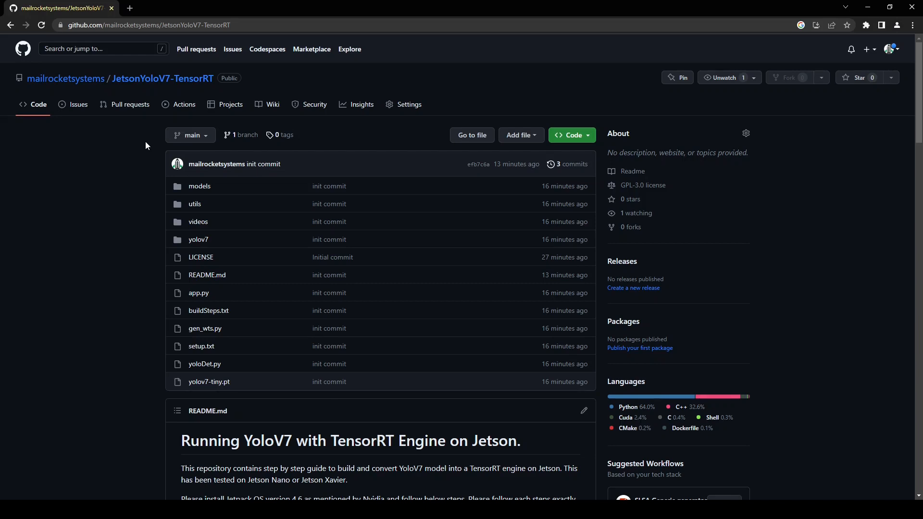
mouse_move(294, 76)
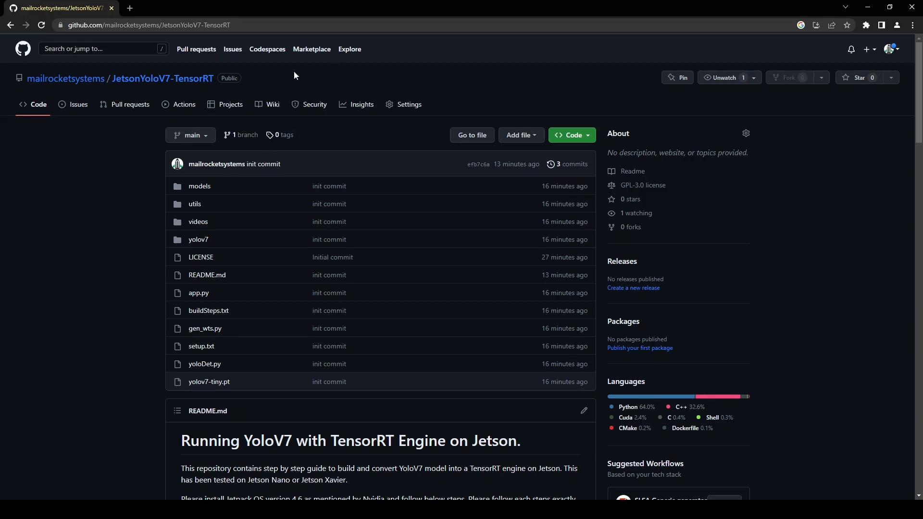
Check the Jetson Nano's status with jtop.
scroll(down, 3)
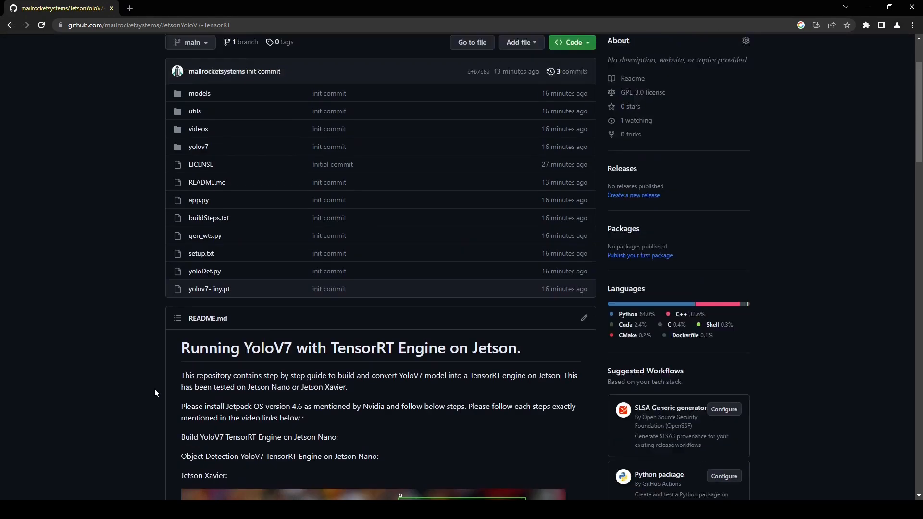
scroll(up, 3)
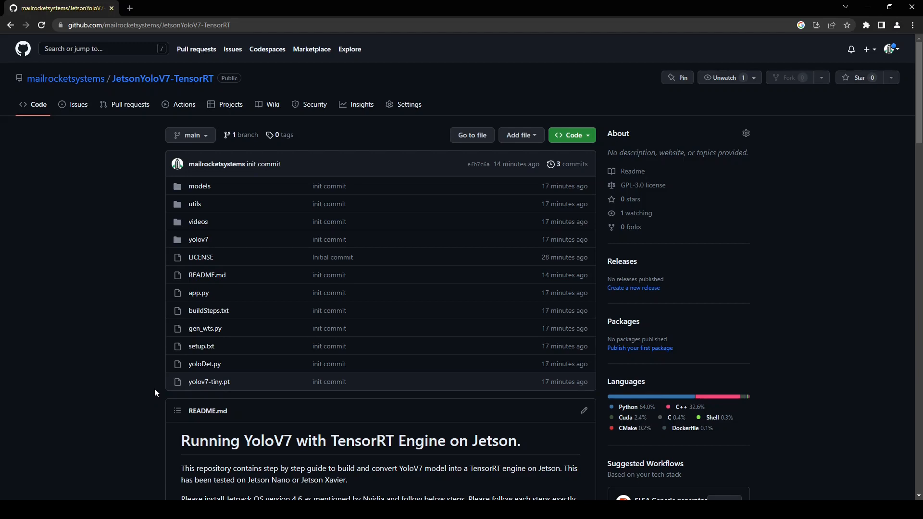
mouse_move(137, 394)
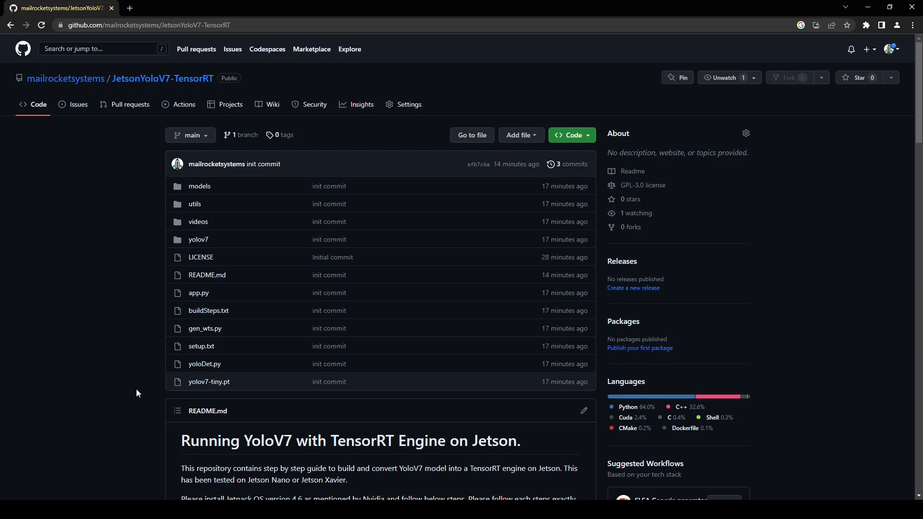
scroll(down, 3)
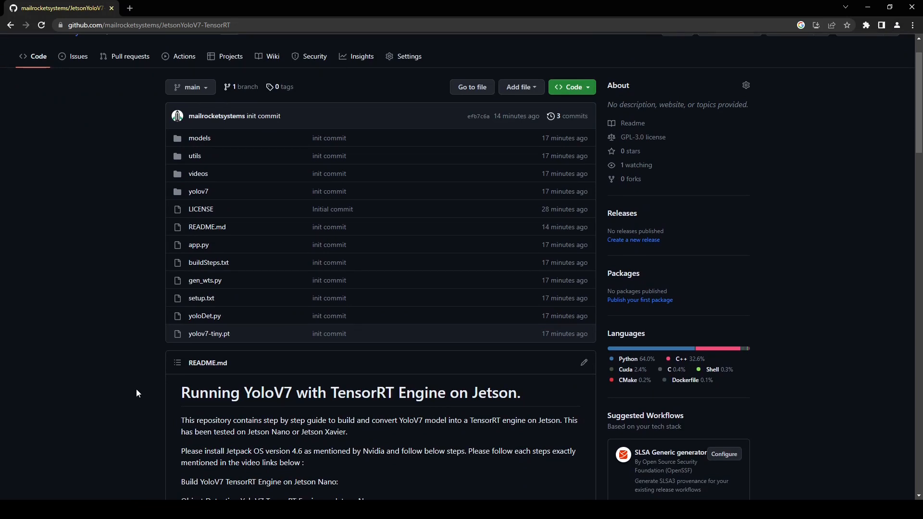
scroll(down, 3)
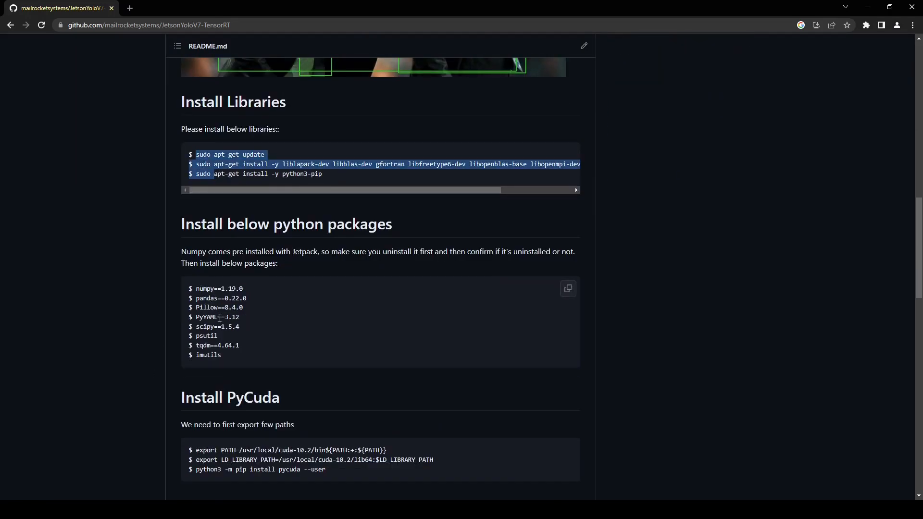
scroll(down, 3)
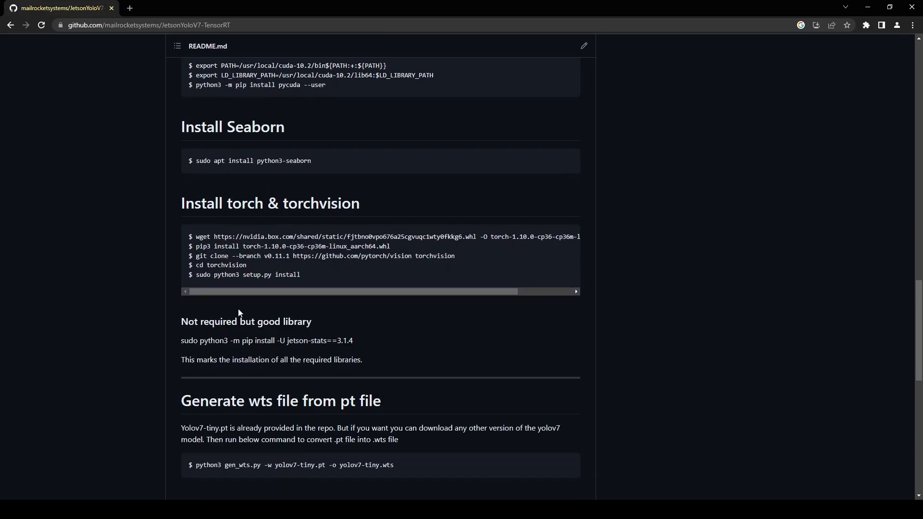
mouse_move(158, 369)
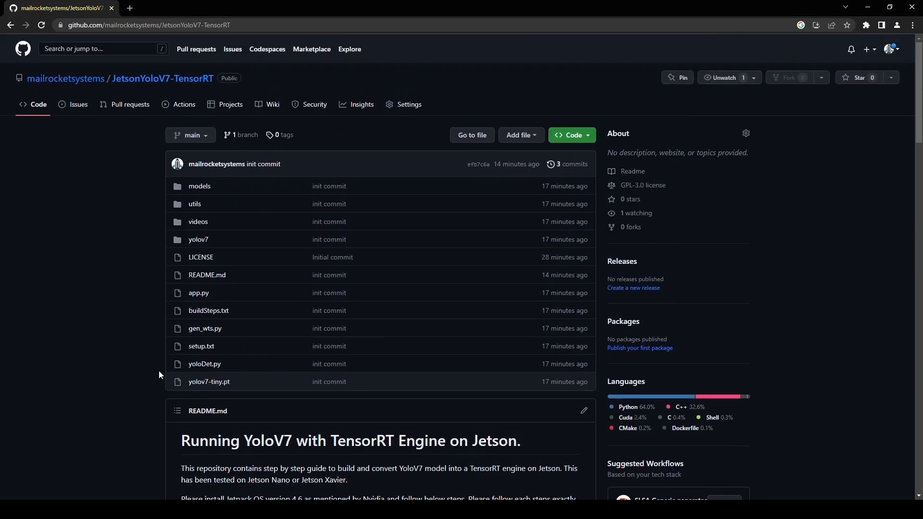
mouse_move(139, 381)
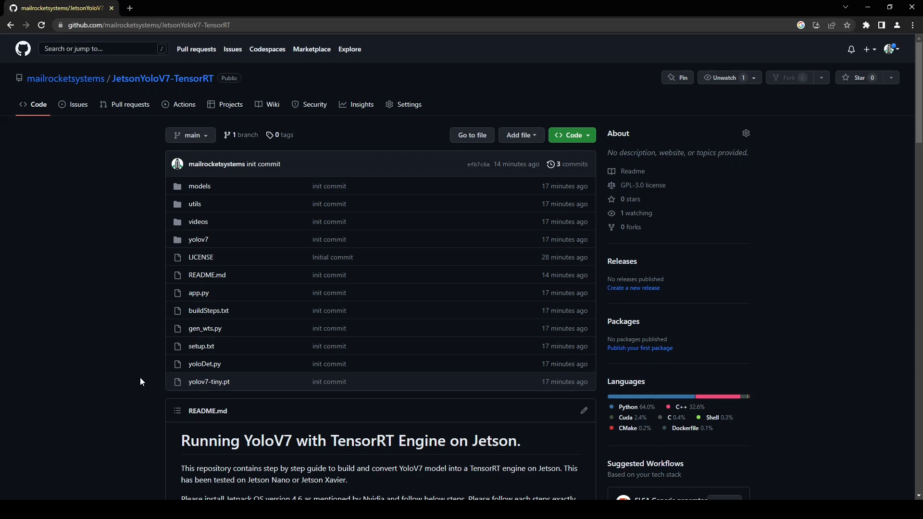
click(569, 135)
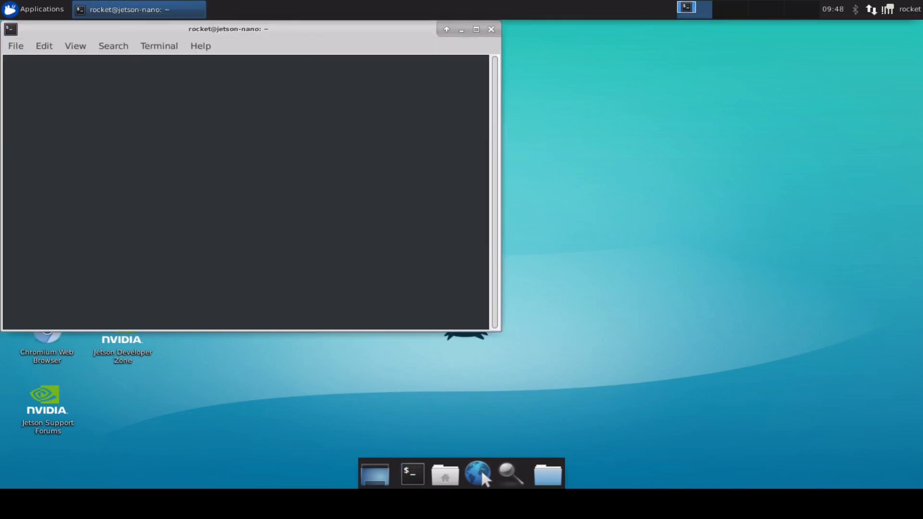
text(jtop)
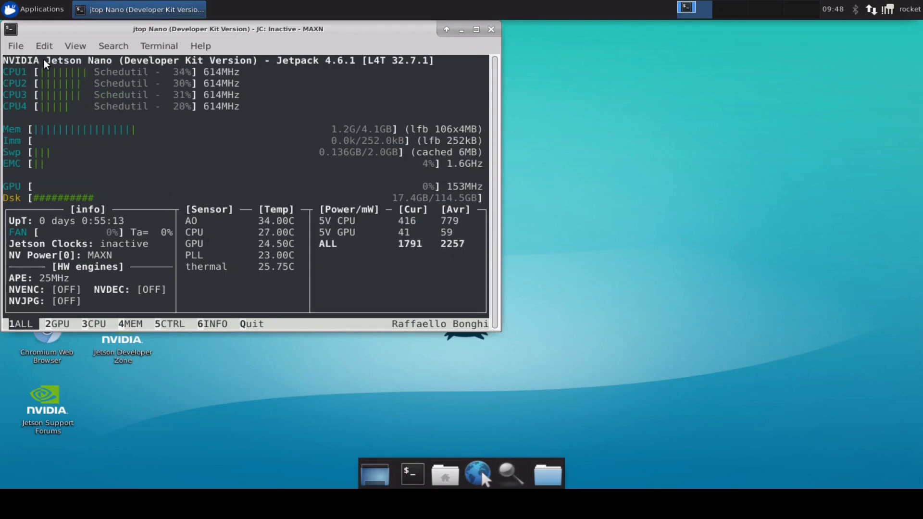
Clone the JetsonYoloV7-TensorRT repository into Documents and enter its folder.
click(491, 29)
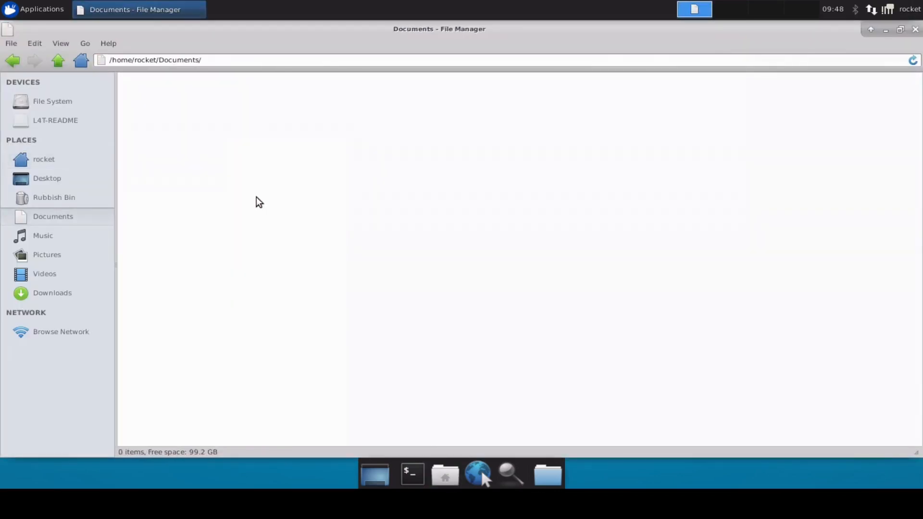
text(gi)
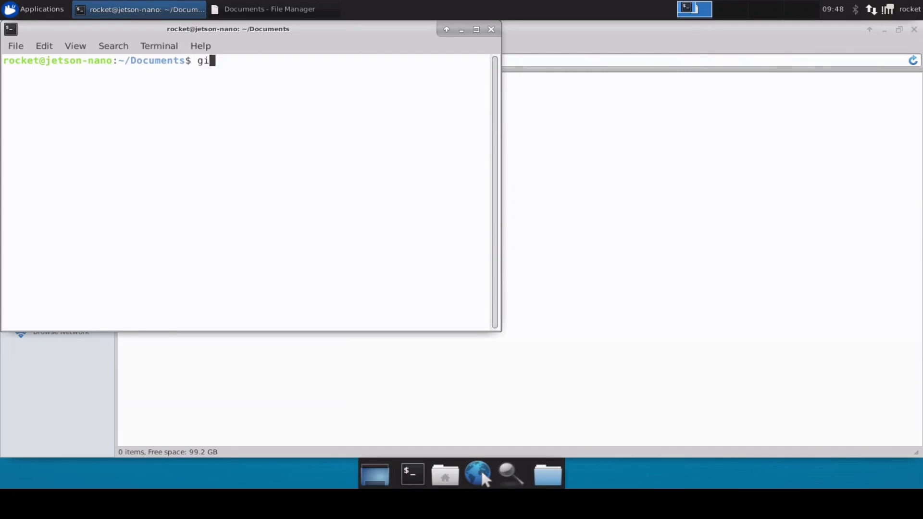
text(t clone)
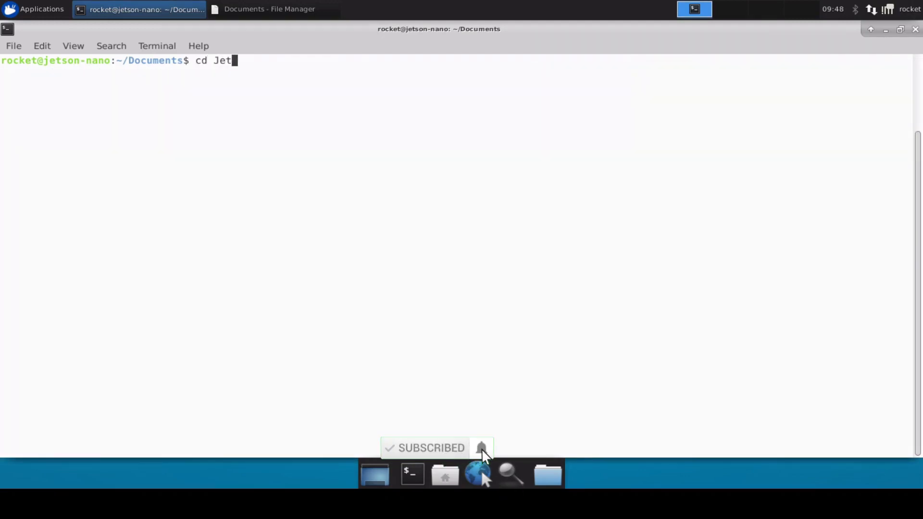
key(Enter)
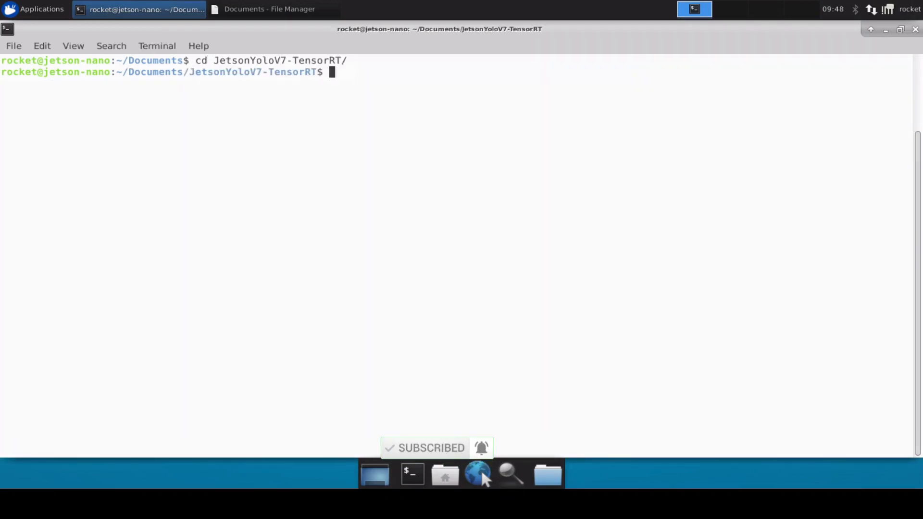
click(270, 9)
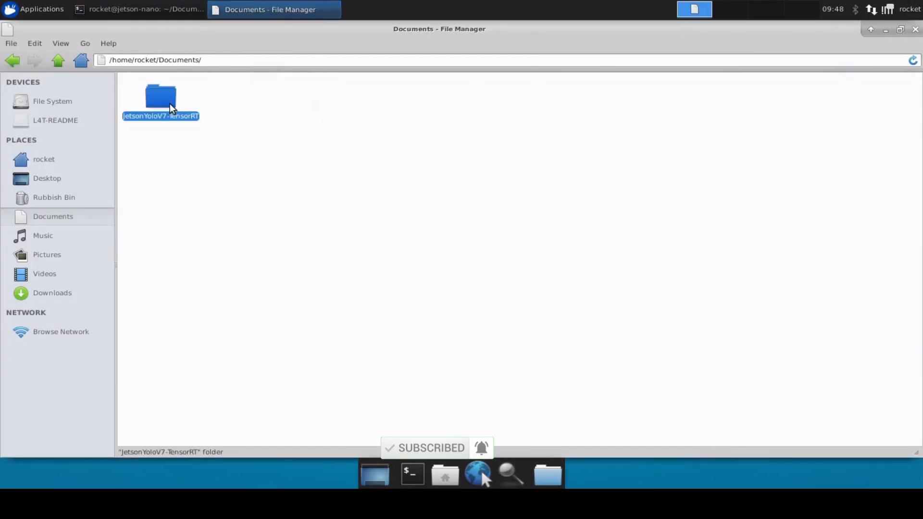
Open the JetsonYoloV7-TensorRT folder and review setup.txt in gedit.
double_click(160, 97)
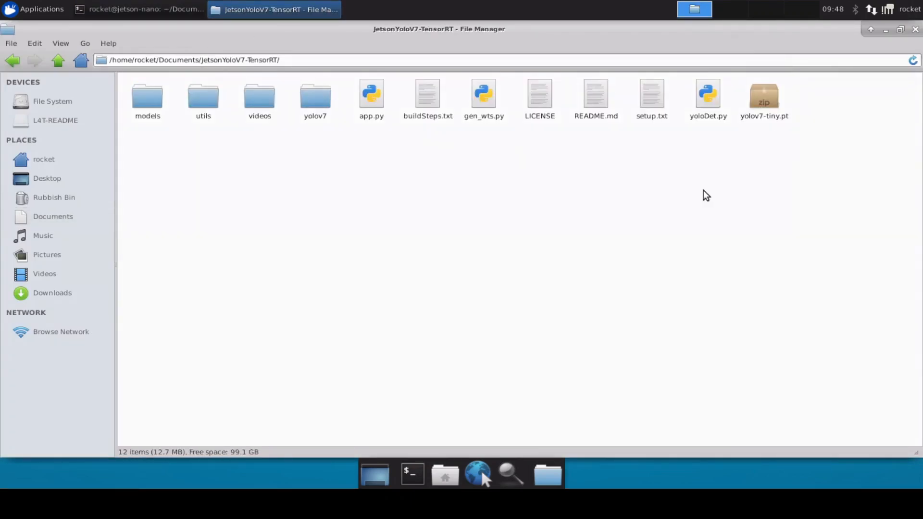
click(652, 94)
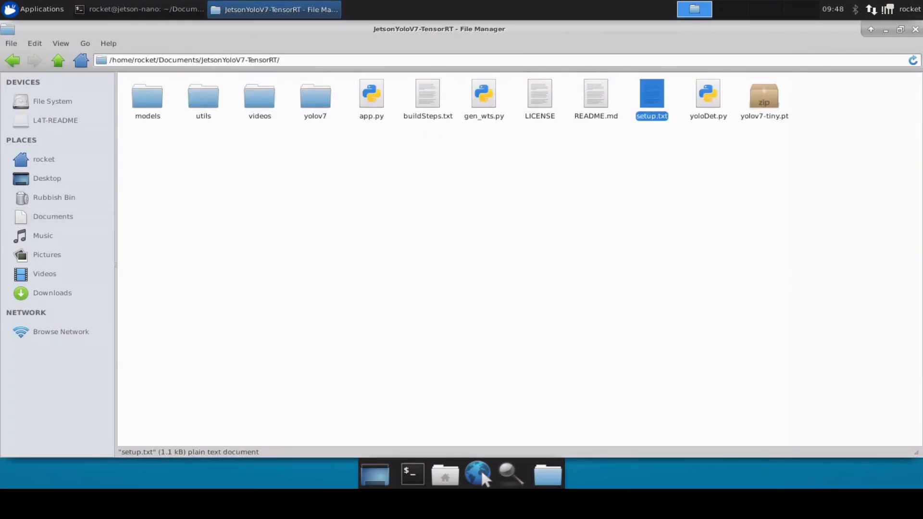
double_click(651, 95)
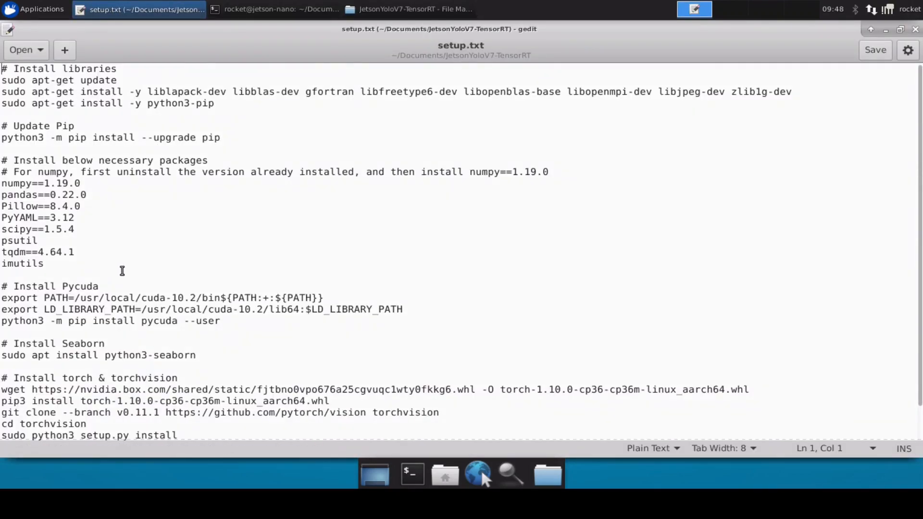
mouse_move(109, 297)
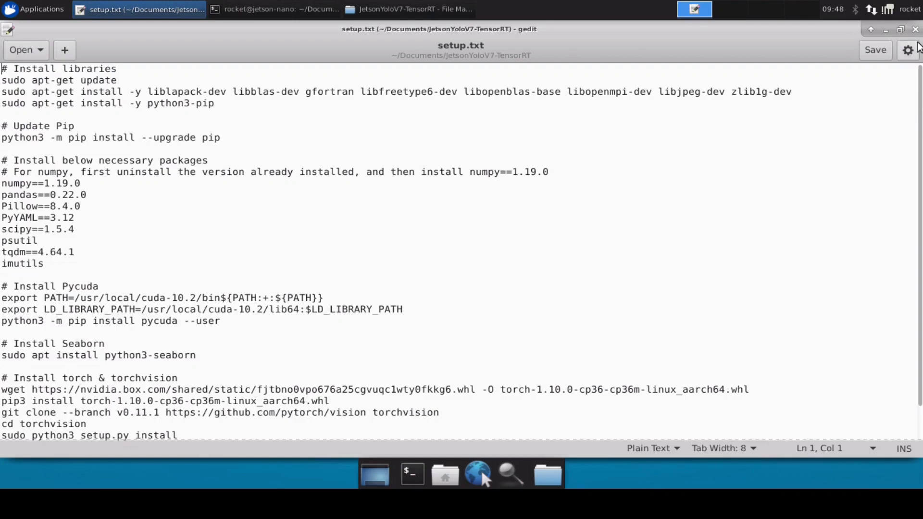
click(274, 9)
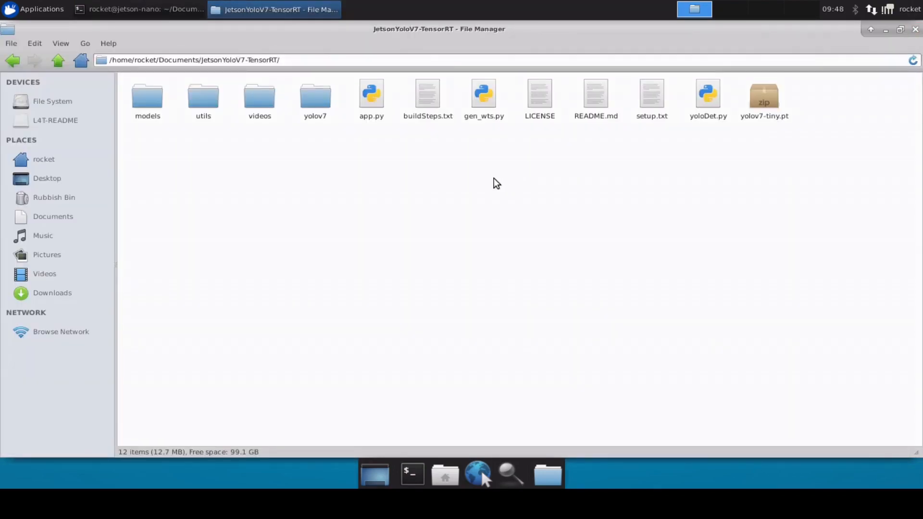
Open buildSteps.txt in gedit and bring the terminal back to the front.
click(428, 94)
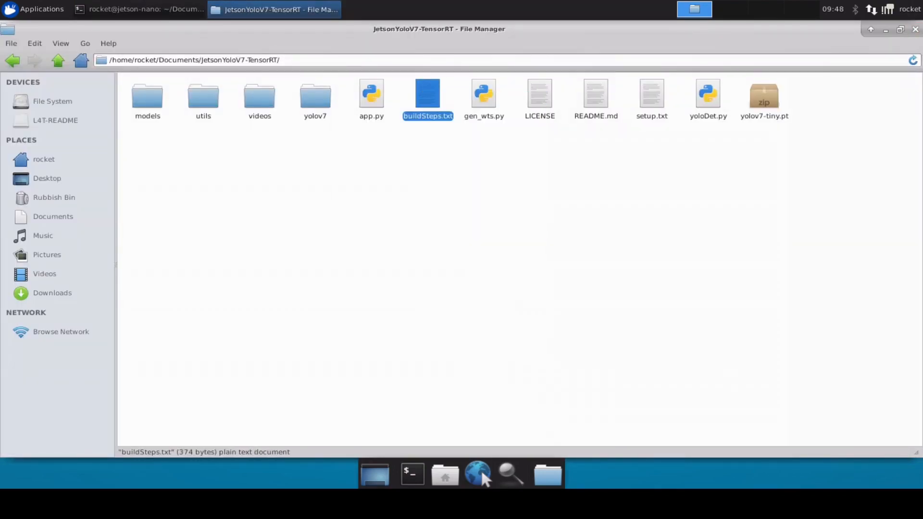
double_click(427, 93)
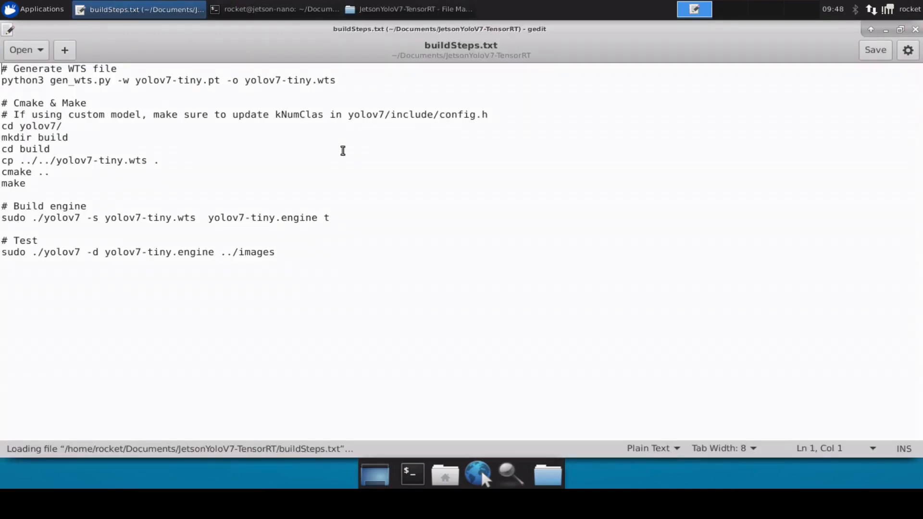
click(410, 9)
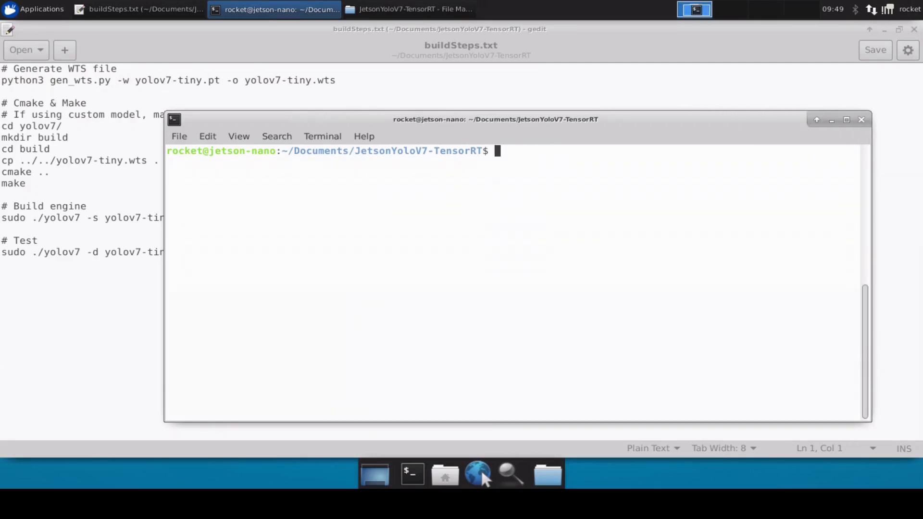
Run 'python3 gen_wts.py -w yolov7-tiny.pt -o yolov7-tiny.wts' to generate the weights file.
text(python3 gen)
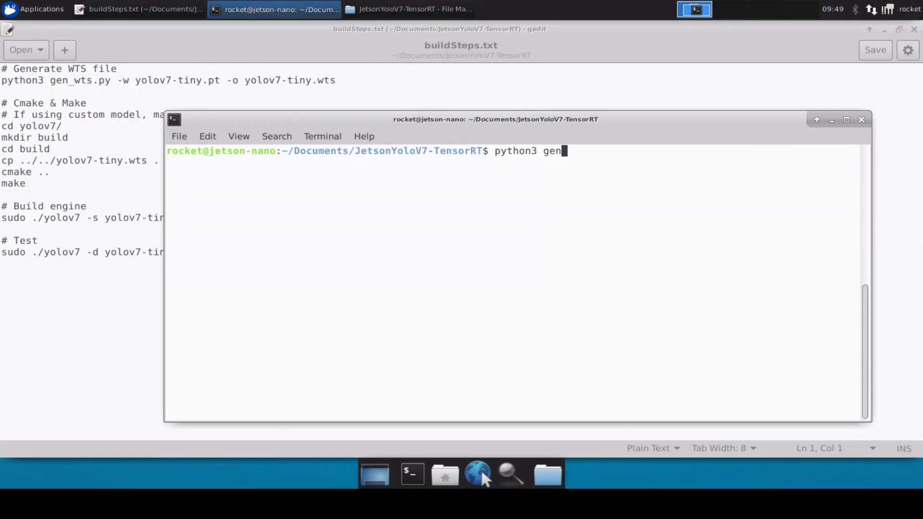
text(_wts.py -w y)
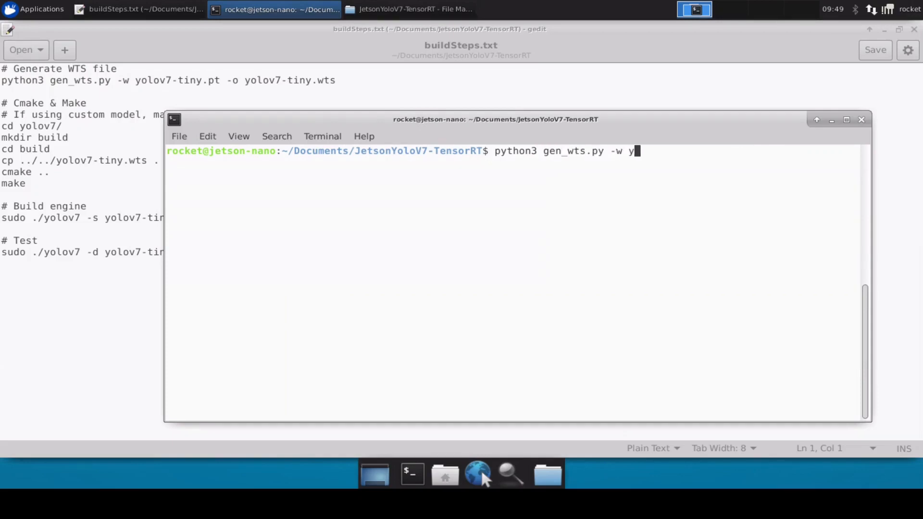
text(olov7)
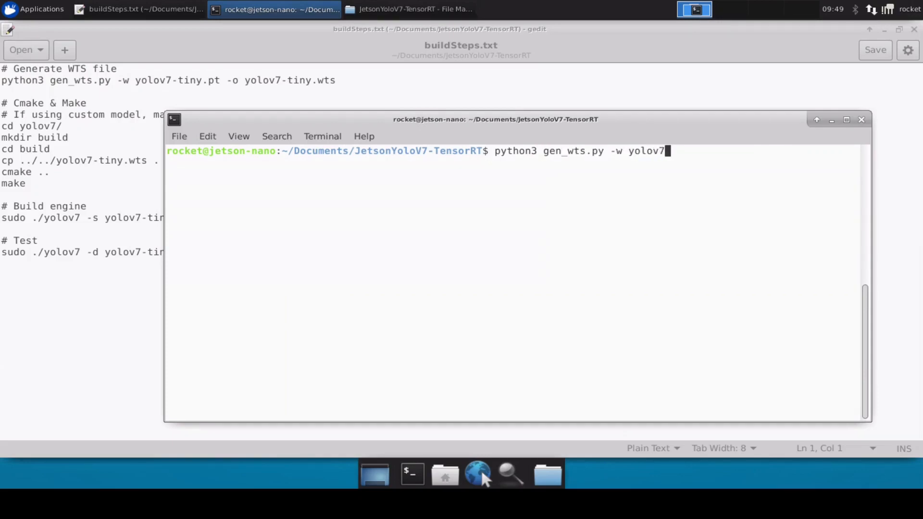
text(-t)
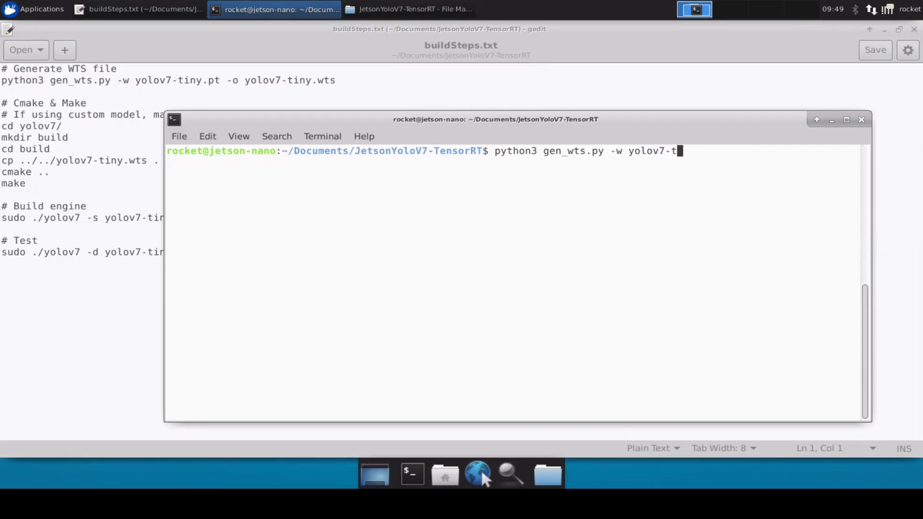
text(iny.pt)
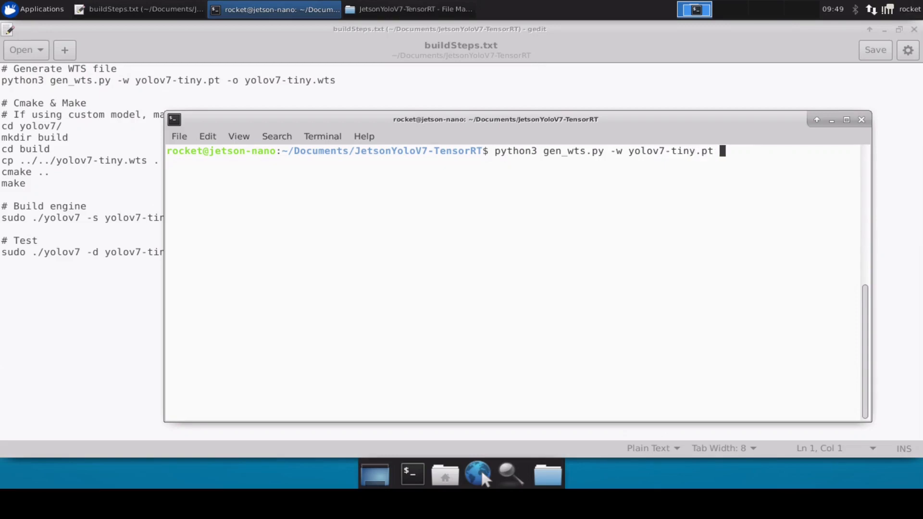
text(-o yolov)
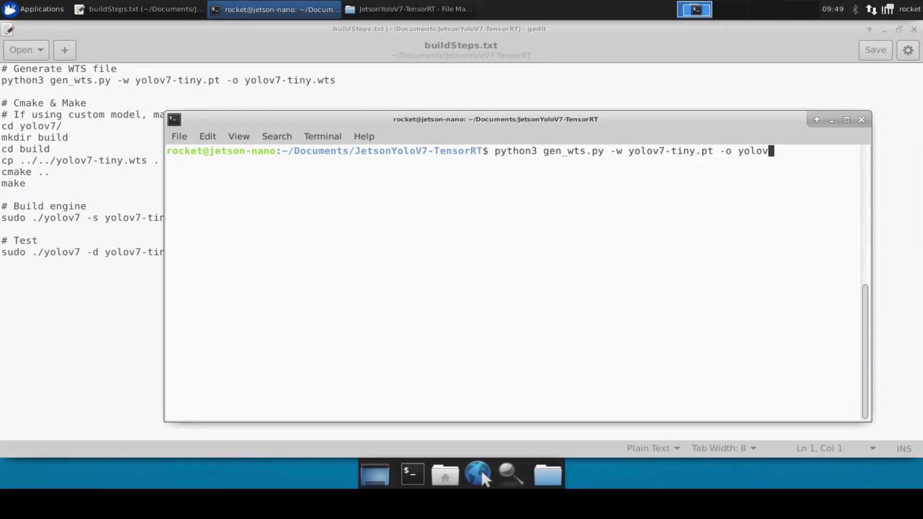
text(7-tiny.)
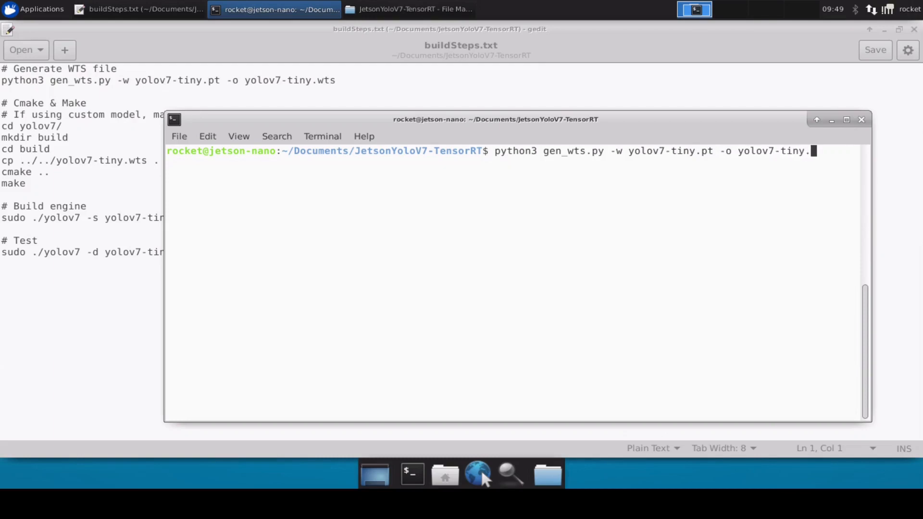
text(ts)
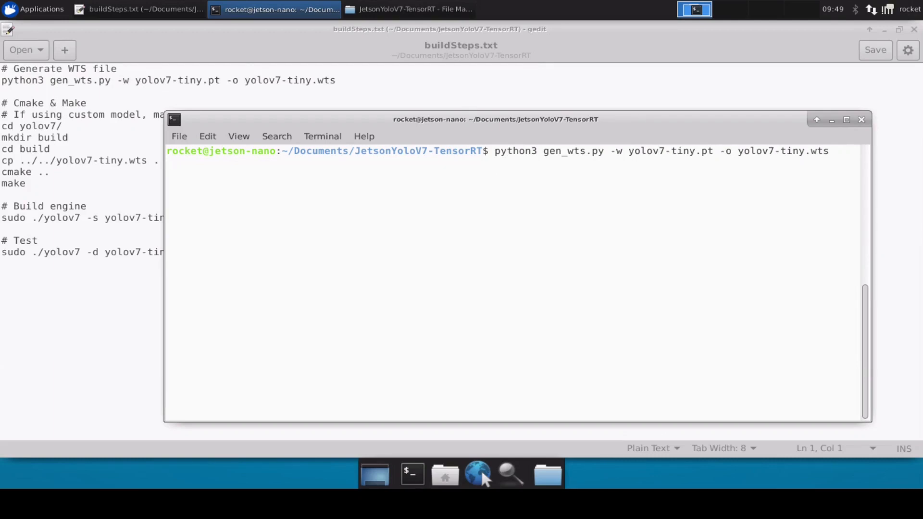
key(Return)
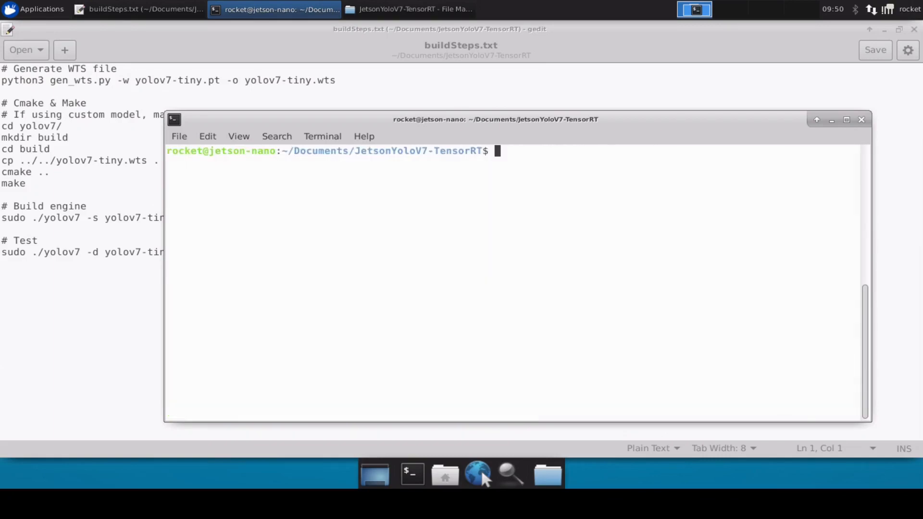
Make a build folder in yolov7 and copy yolov7-tiny.wts into it.
text(ls)
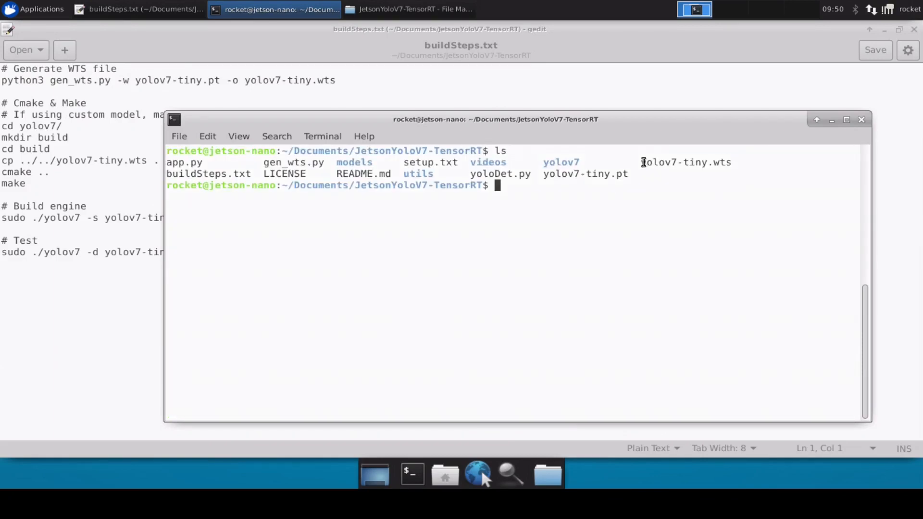
double_click(685, 162)
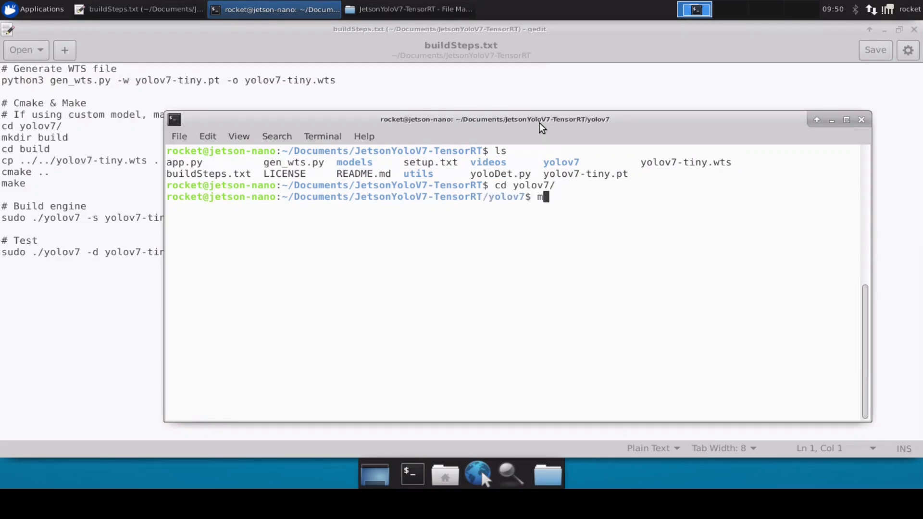
text(kdir build)
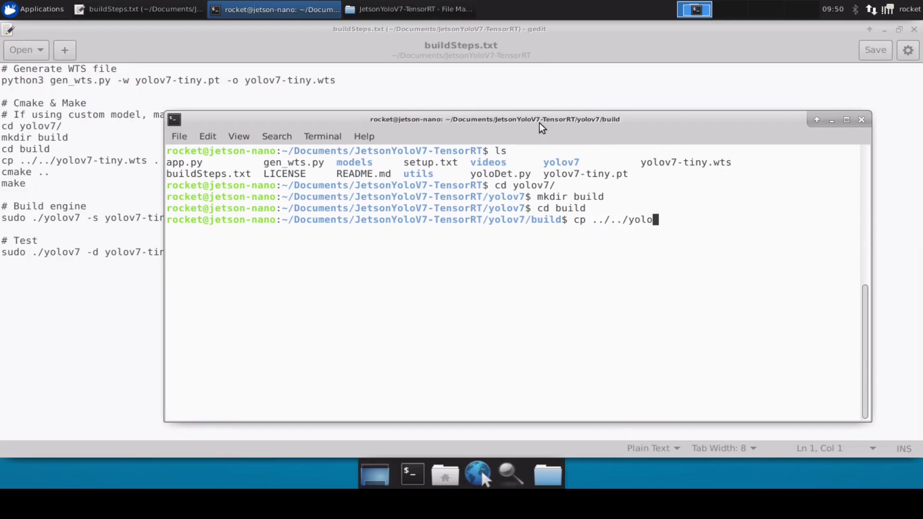
text(7-tiny.)
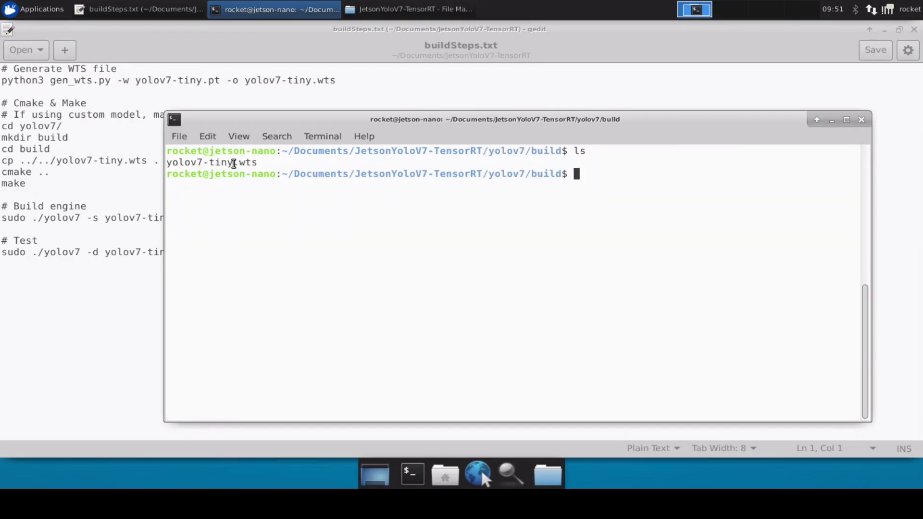
click(412, 9)
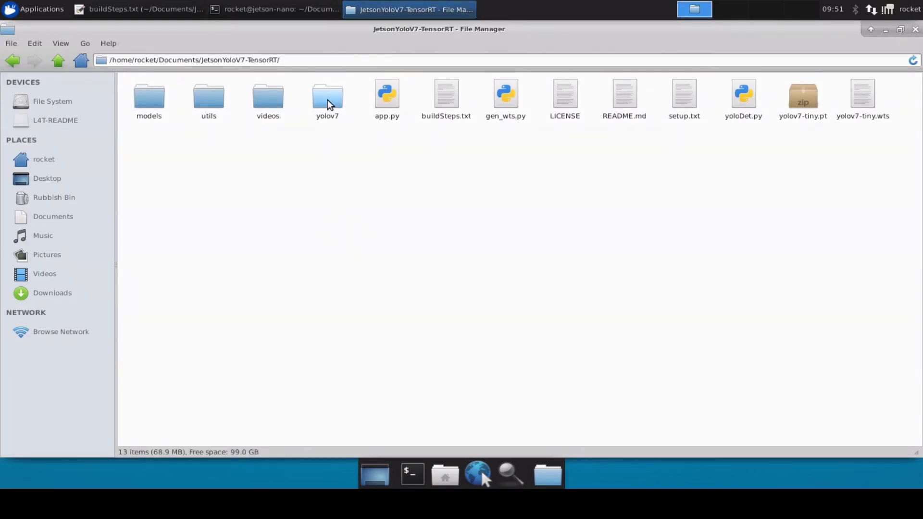
Open yolov7/include/config.h in the text editor.
double_click(327, 97)
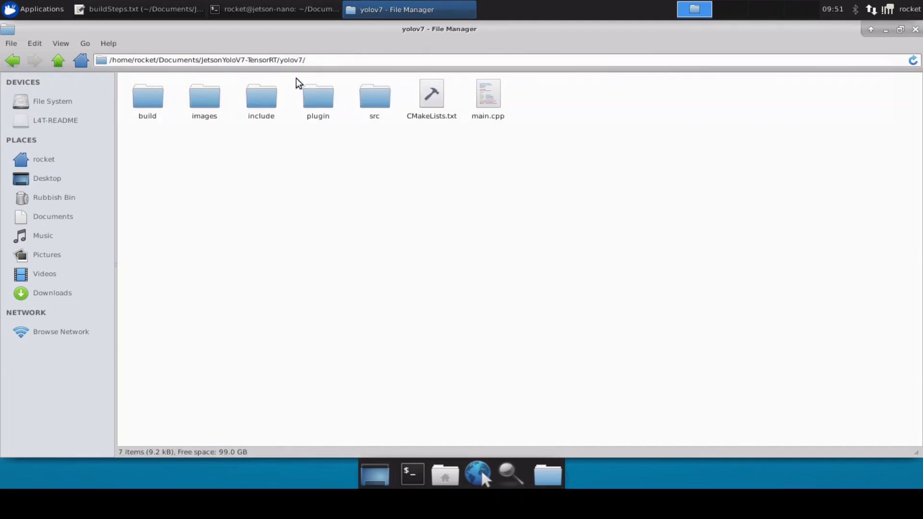
double_click(260, 94)
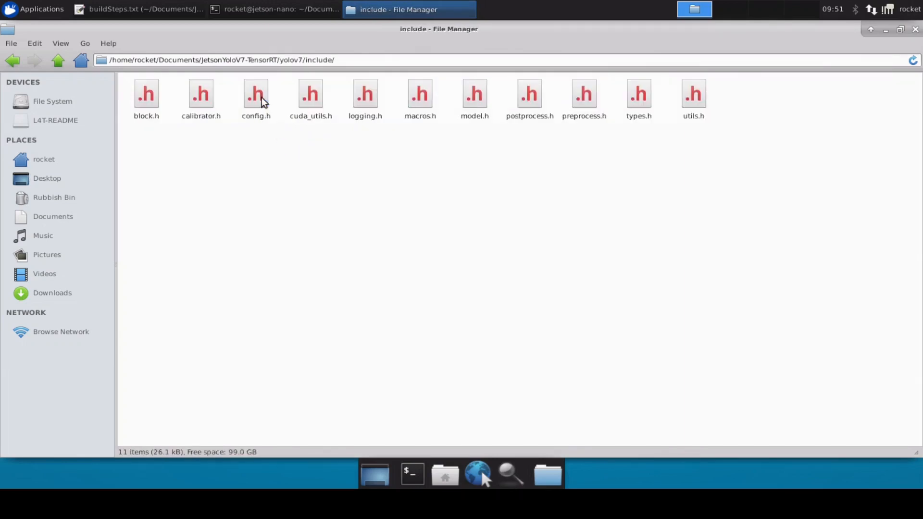
right_click(255, 94)
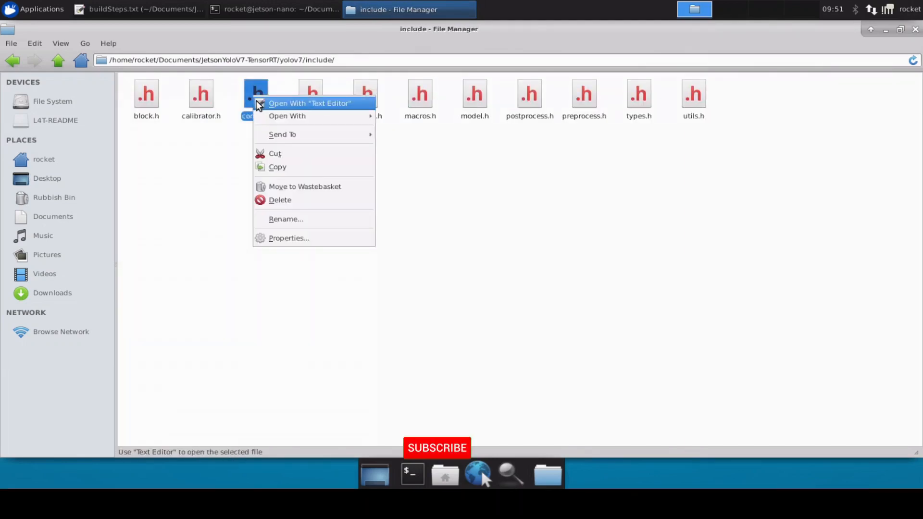
click(310, 103)
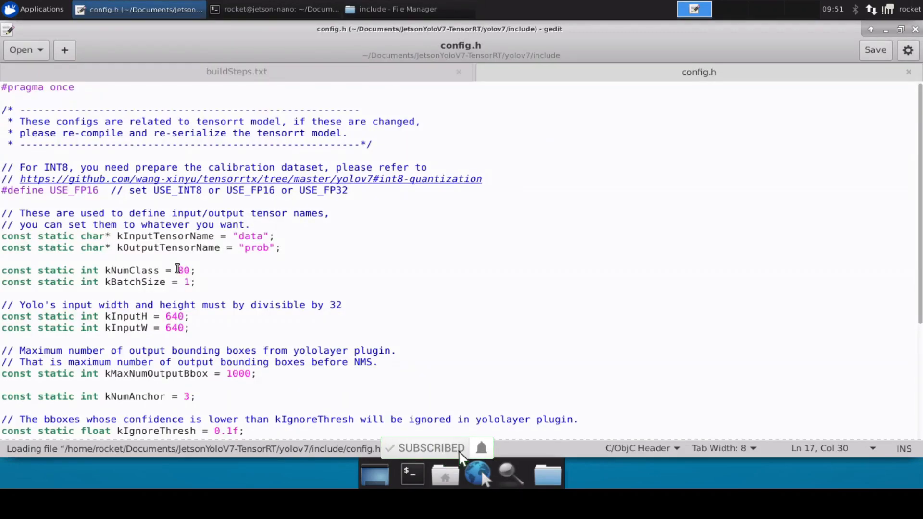
Keep kNumClass set to 80 in config.h.
double_click(181, 270)
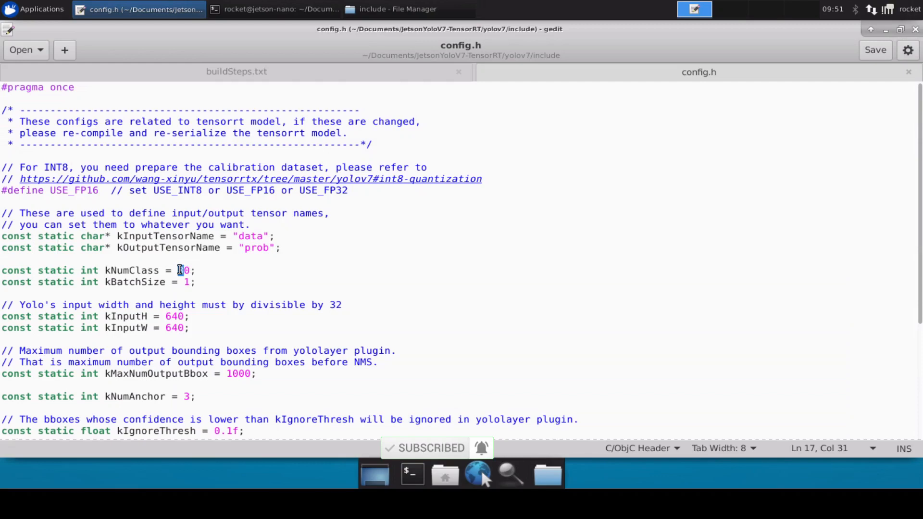
text(80)
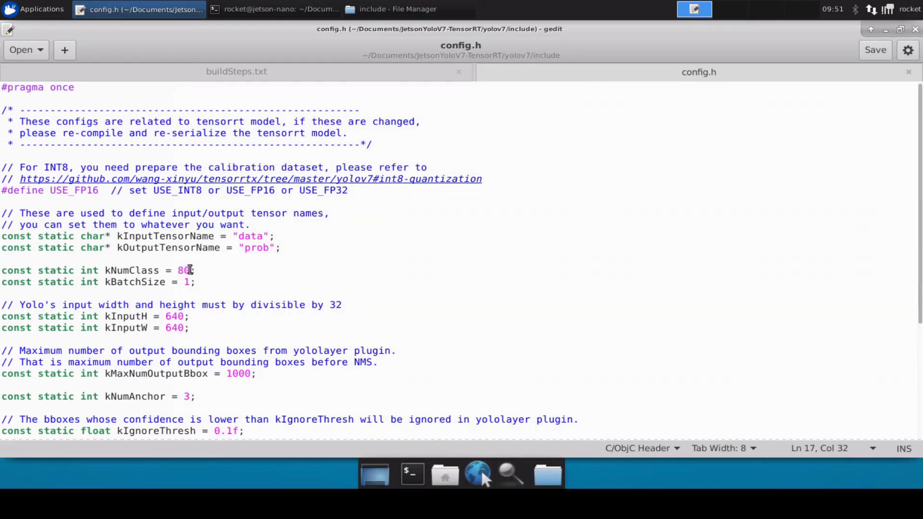
double_click(182, 270)
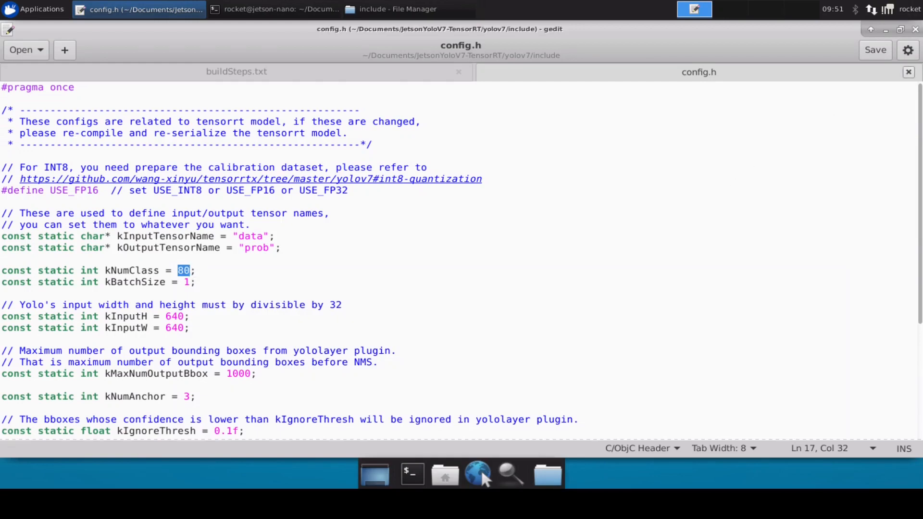
Run 'cmake ..' and then 'make' in the yolov7/build folder.
click(236, 72)
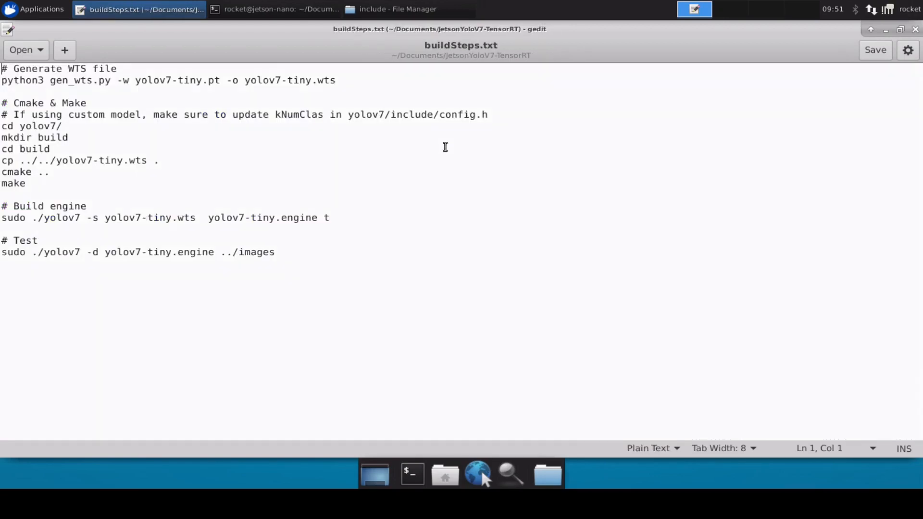
mouse_move(306, 76)
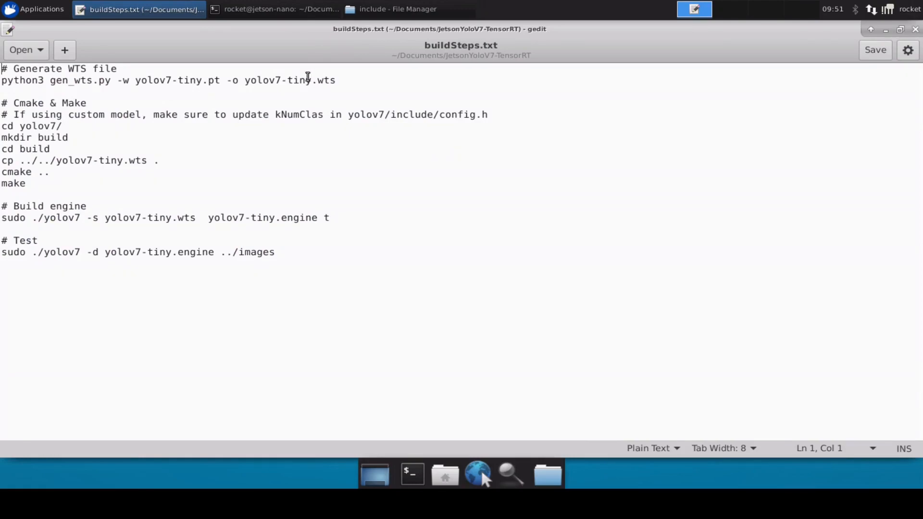
click(274, 8)
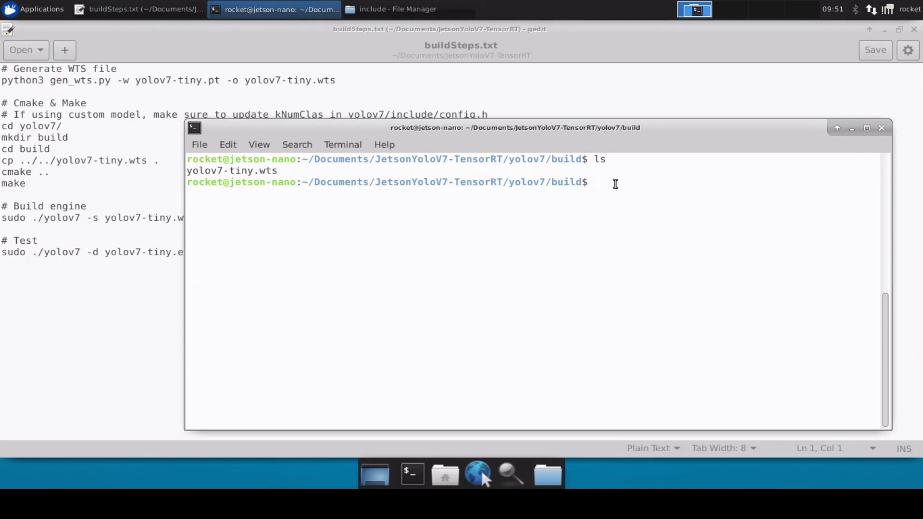
text(cmake ..)
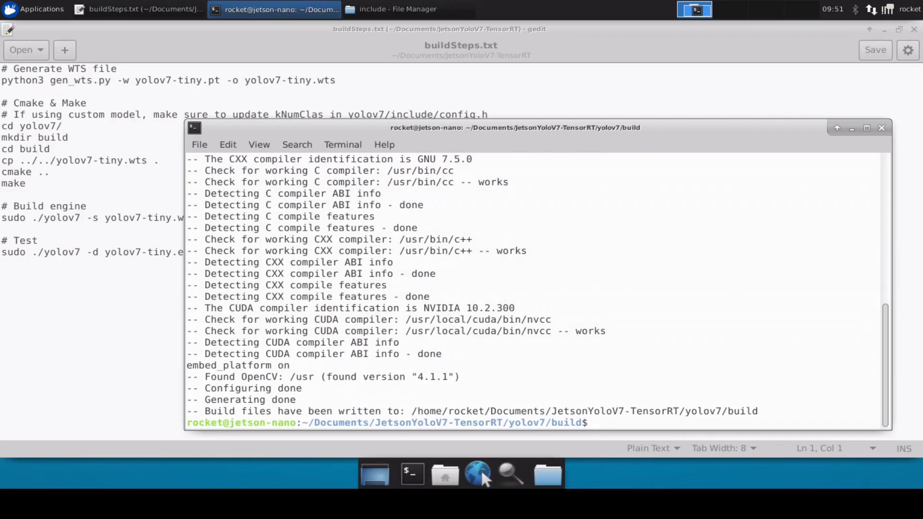
text(make)
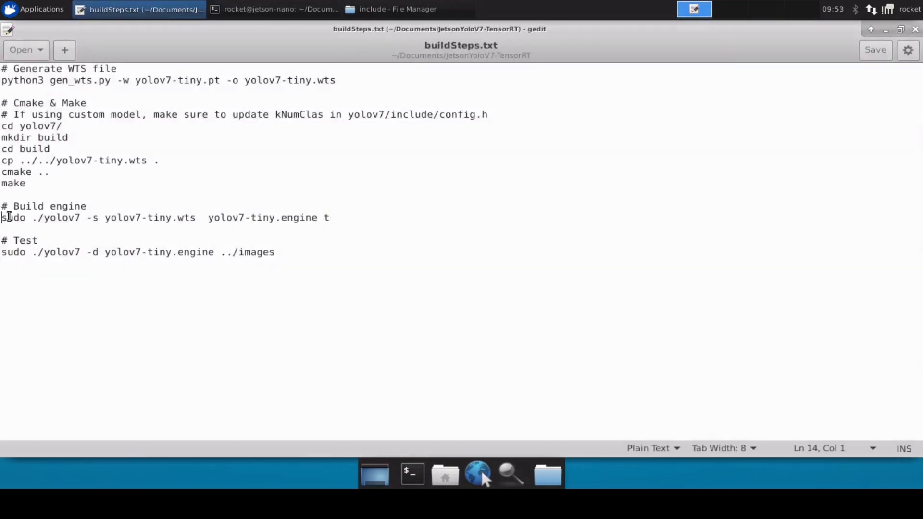
Paste and run the sudo yolov7 -s command to build yolov7-tiny.engine from yolov7-tiny.wts.
drag(2, 218, 330, 218)
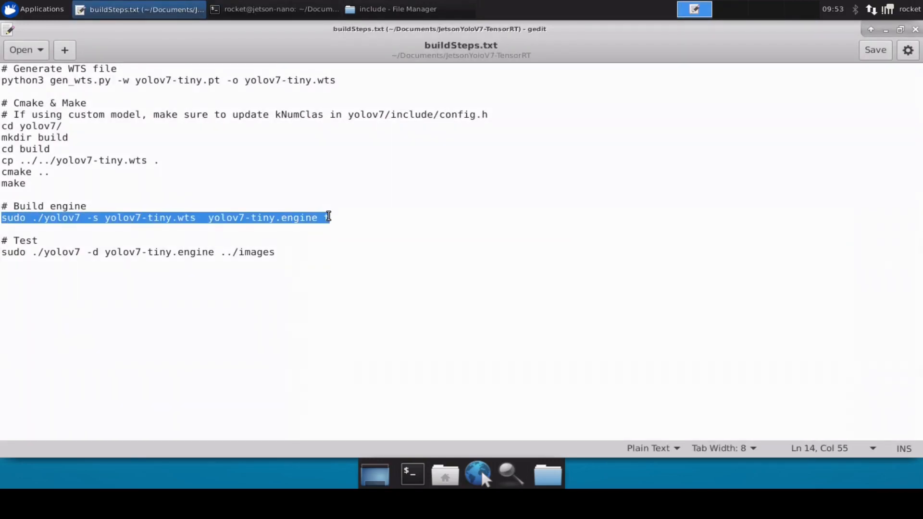
text(t)
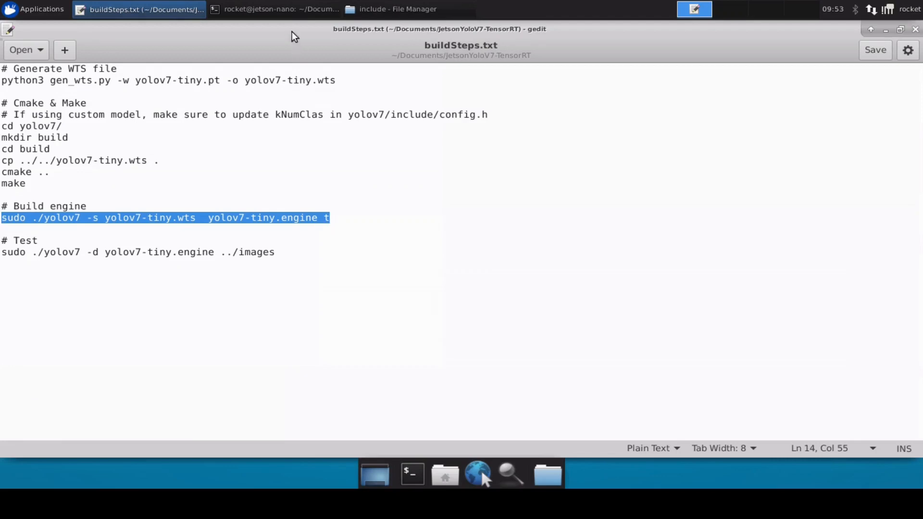
click(274, 9)
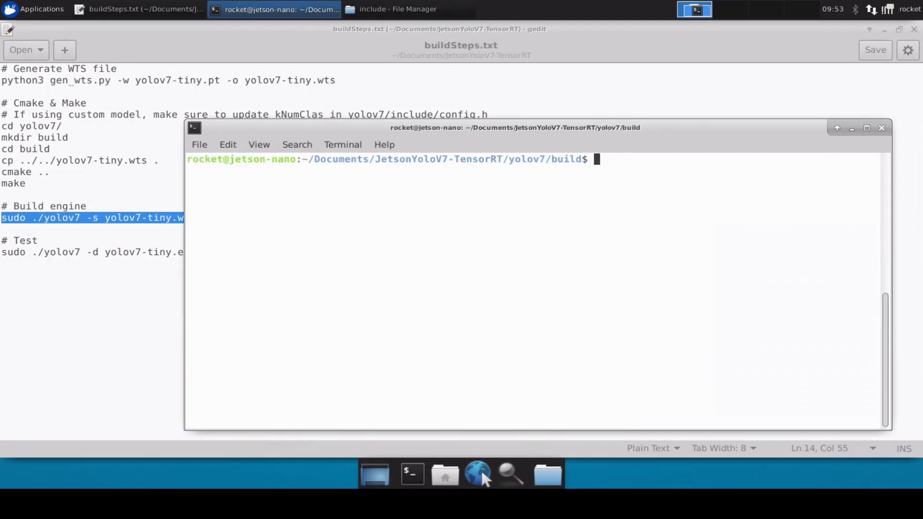
right_click(588, 283)
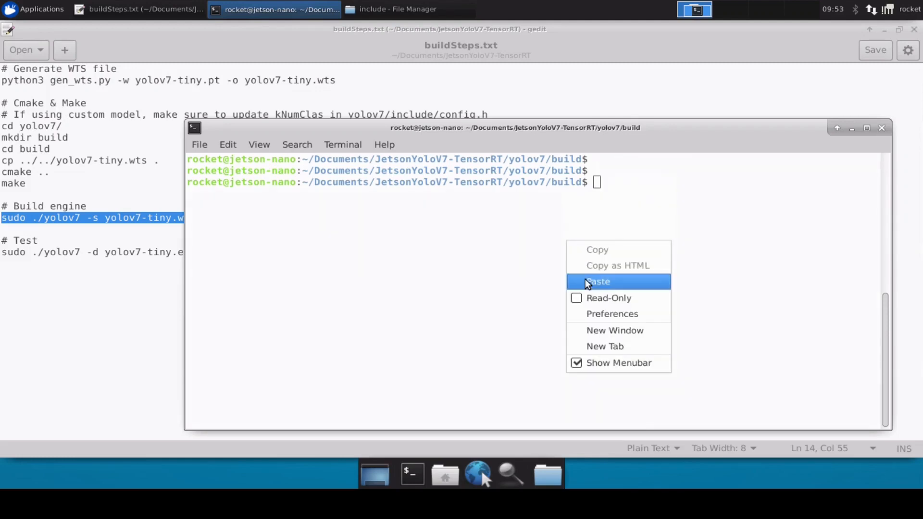
click(598, 282)
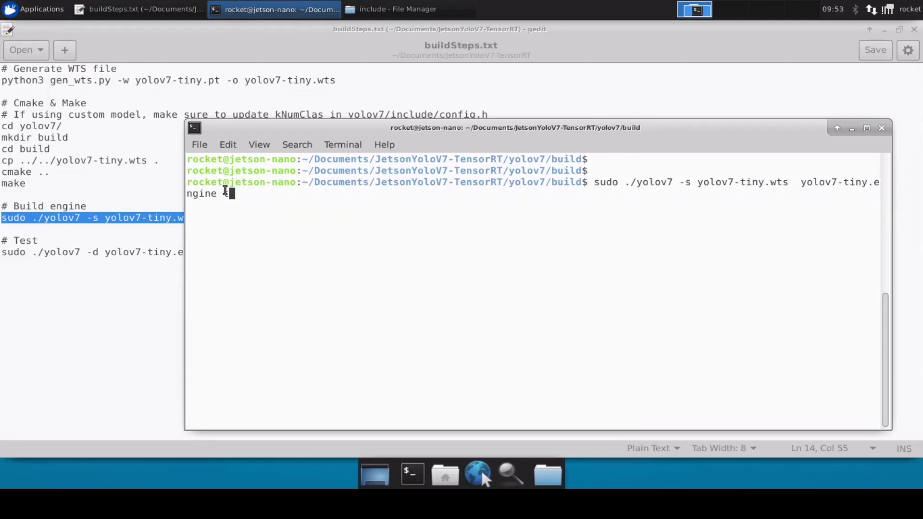
text(t)
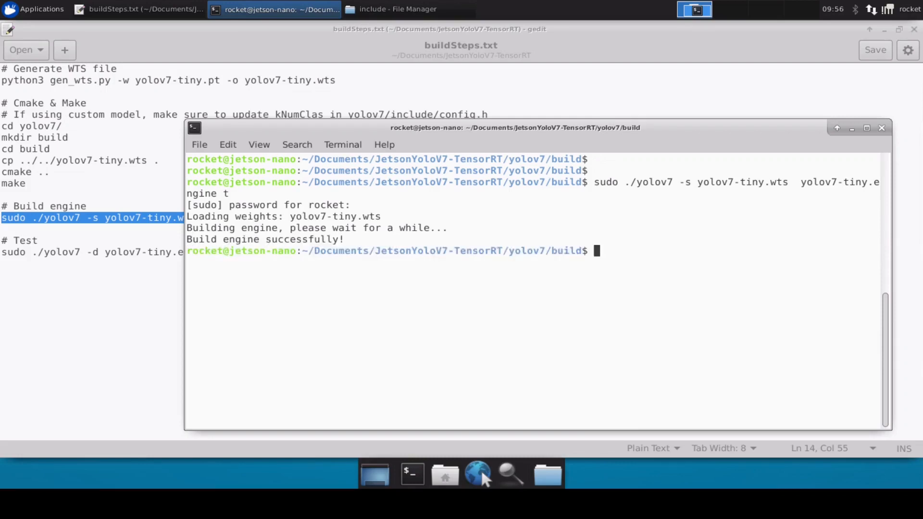
mouse_move(516, 321)
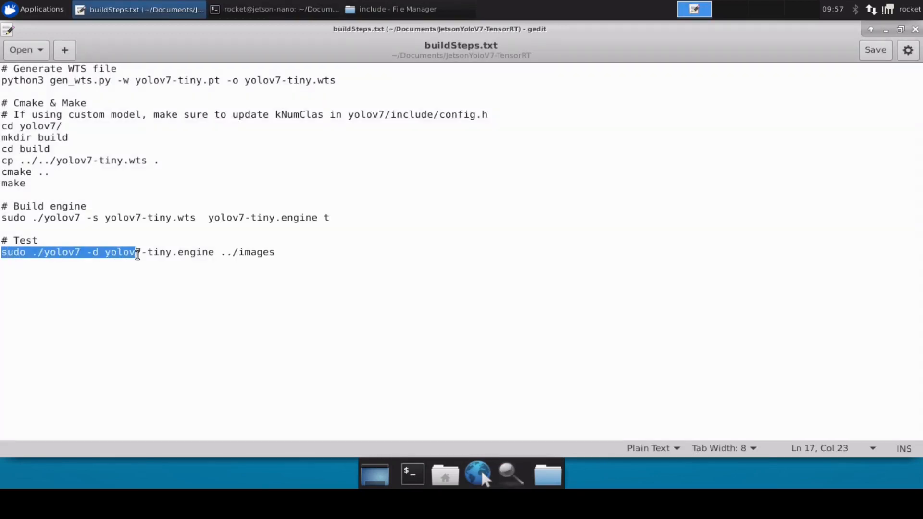
Run 'sudo ./yolov7 -d yolov7-tiny.engine ../images' to test detection on the sample images.
right_click(268, 252)
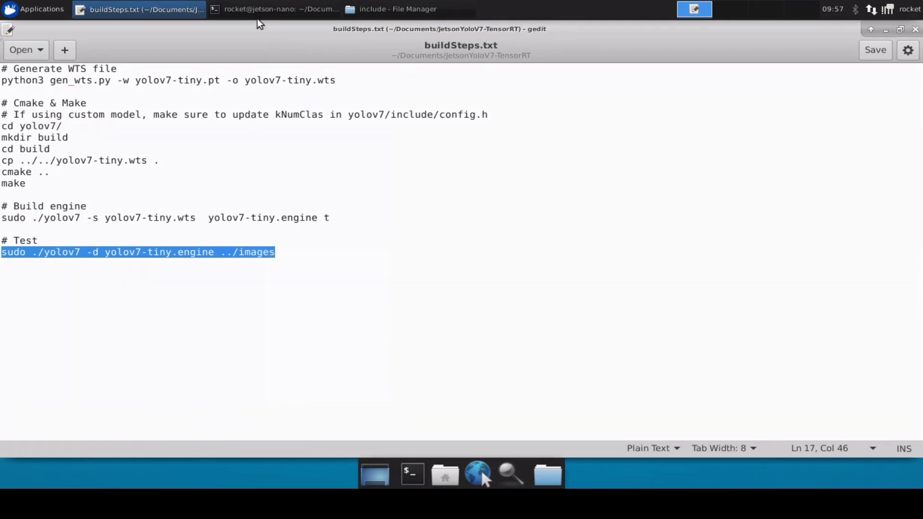
click(274, 8)
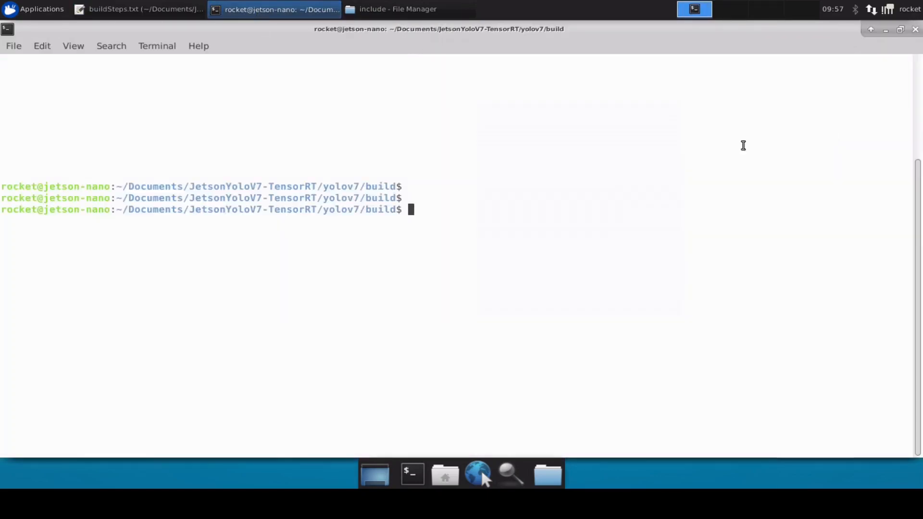
text(sudo ./yolov7 -d yolov7-tiny.engine ../images)
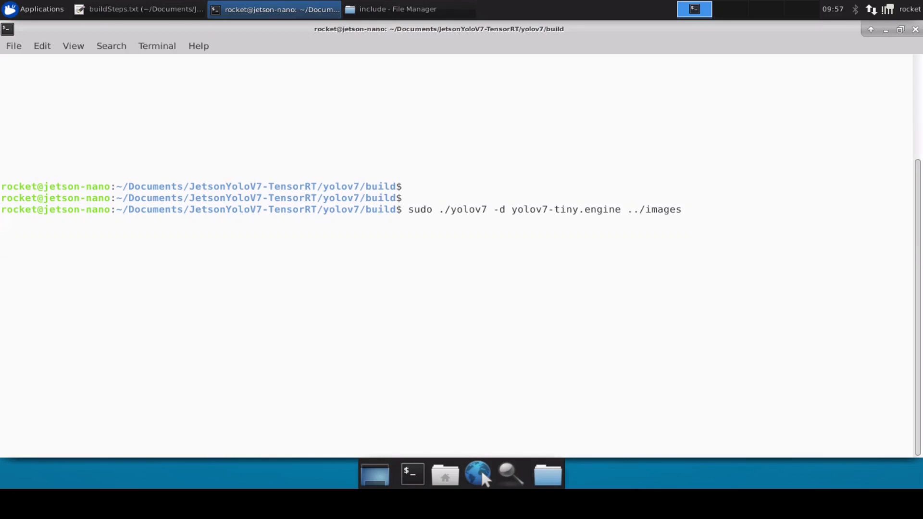
key(Return)
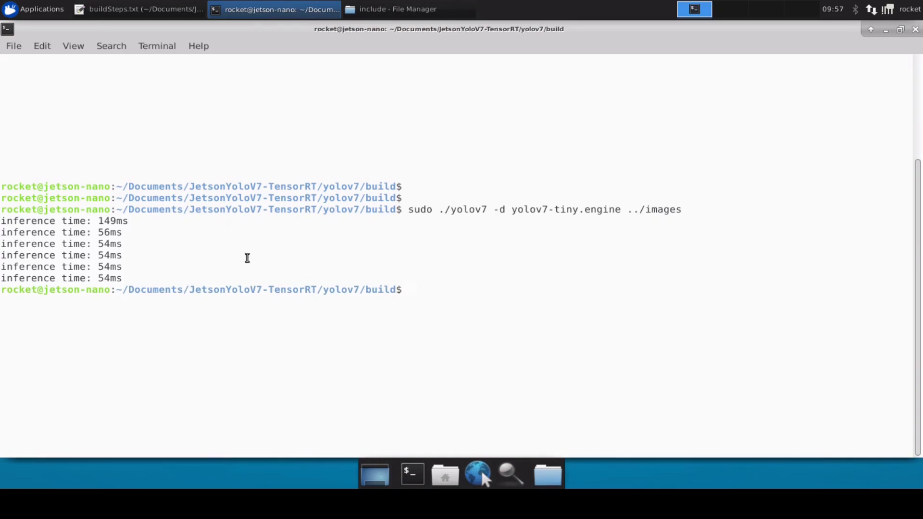
Open _bus.jpg from yolov7/build in Ristretto and maximize the viewer.
click(393, 9)
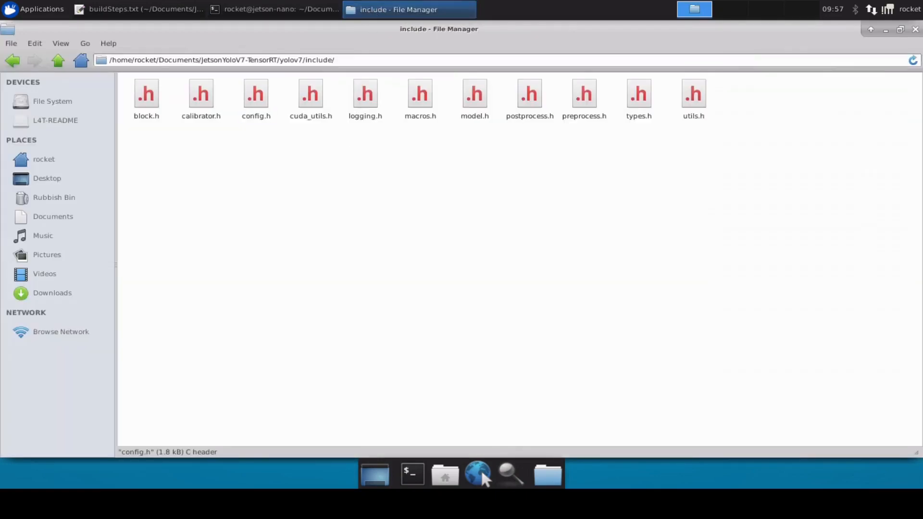
click(58, 60)
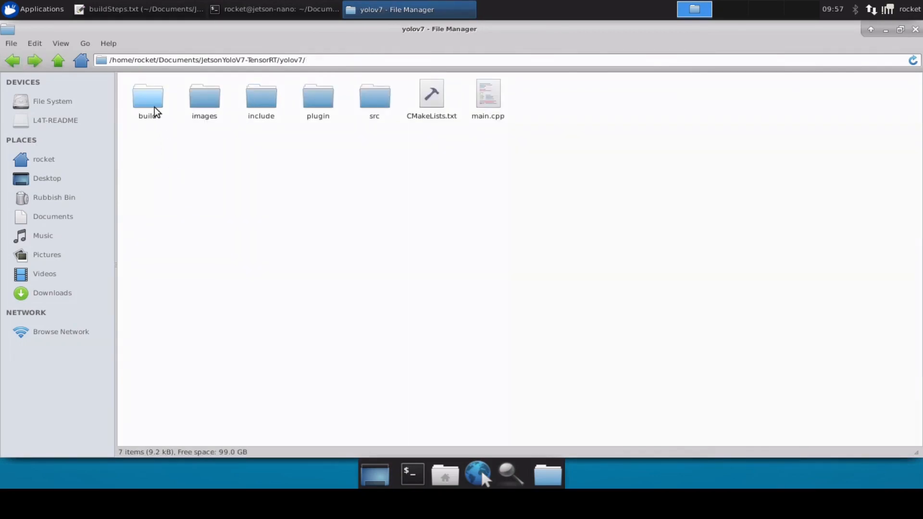
double_click(147, 97)
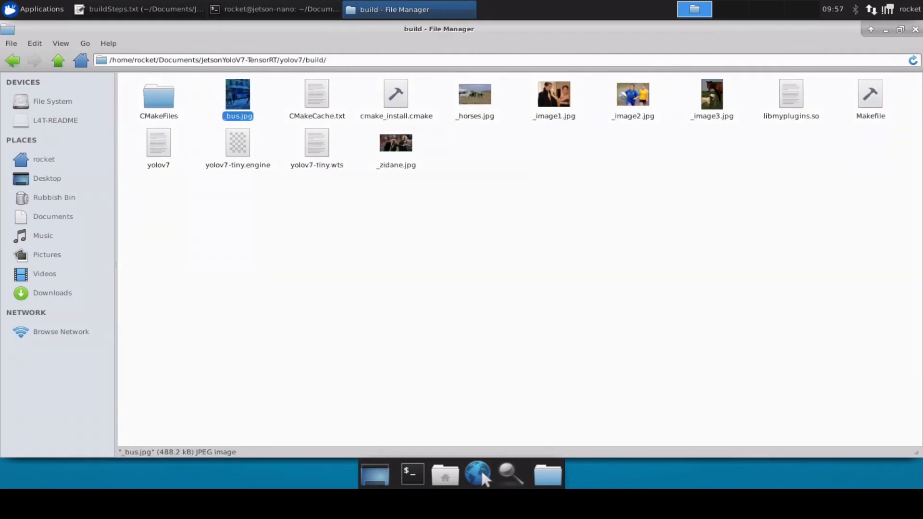
double_click(238, 94)
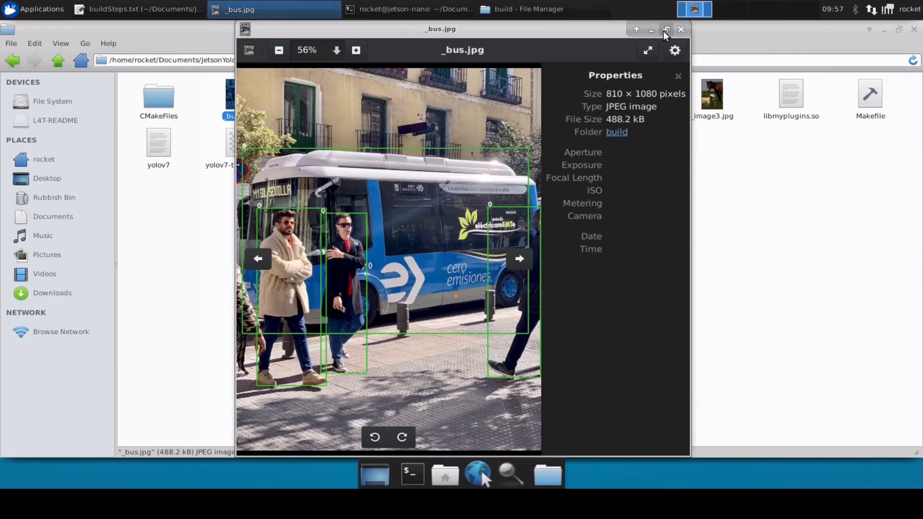
click(666, 29)
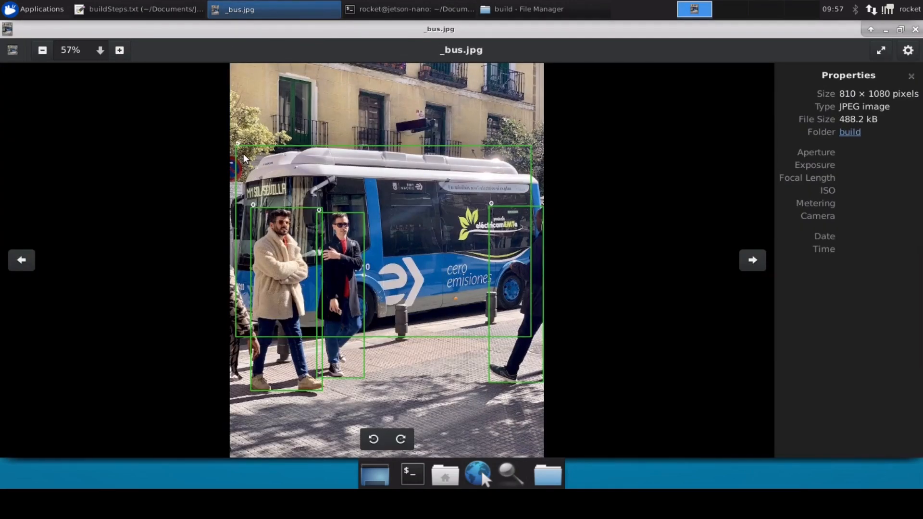
mouse_move(300, 249)
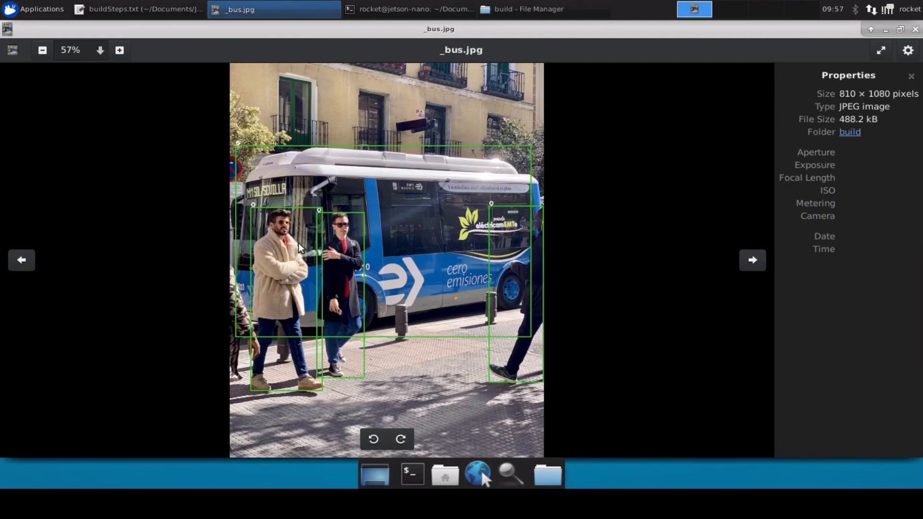
Step through the remaining detection result images, then close the viewer.
click(757, 260)
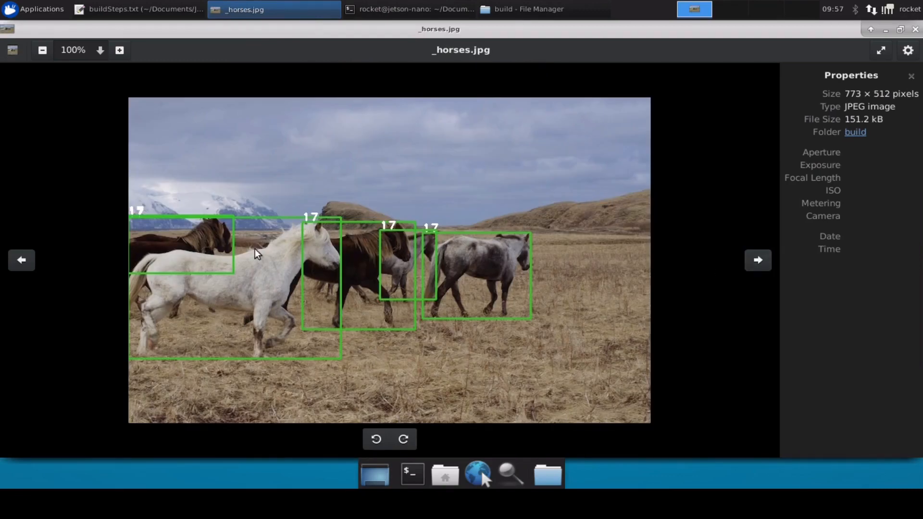
click(758, 260)
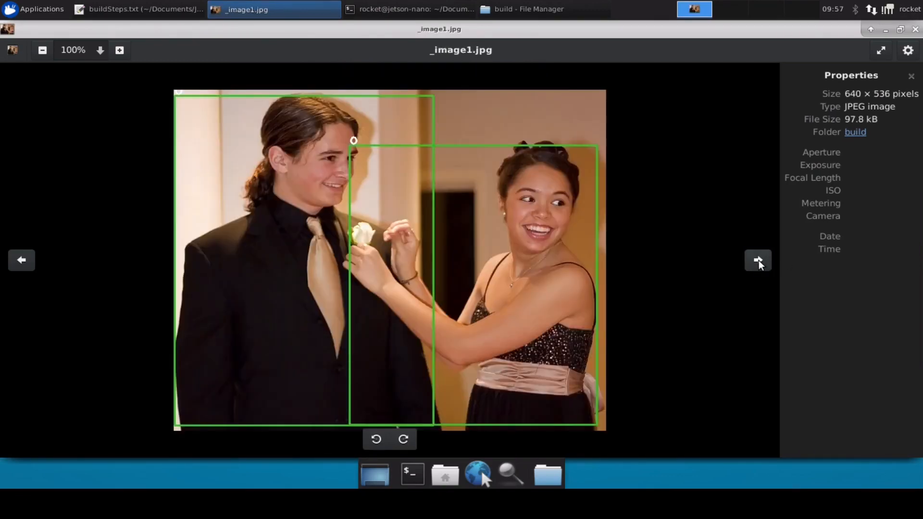
click(758, 260)
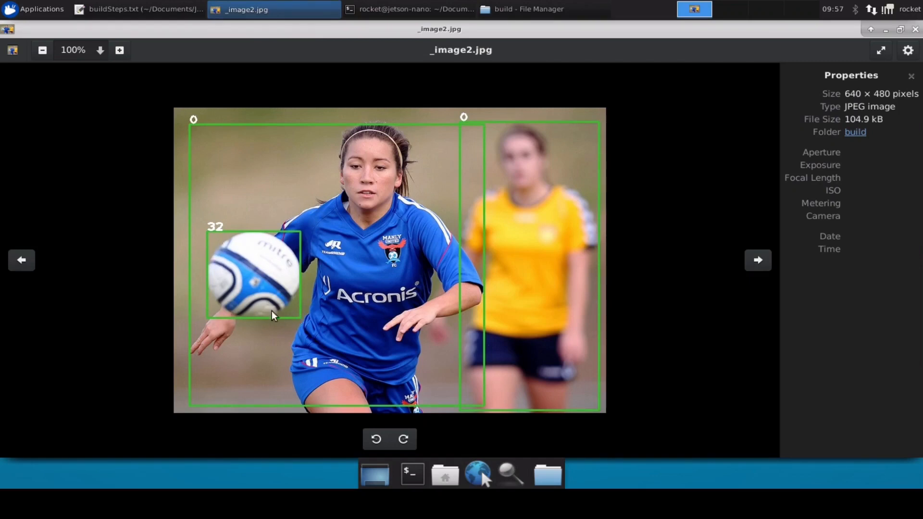
click(757, 260)
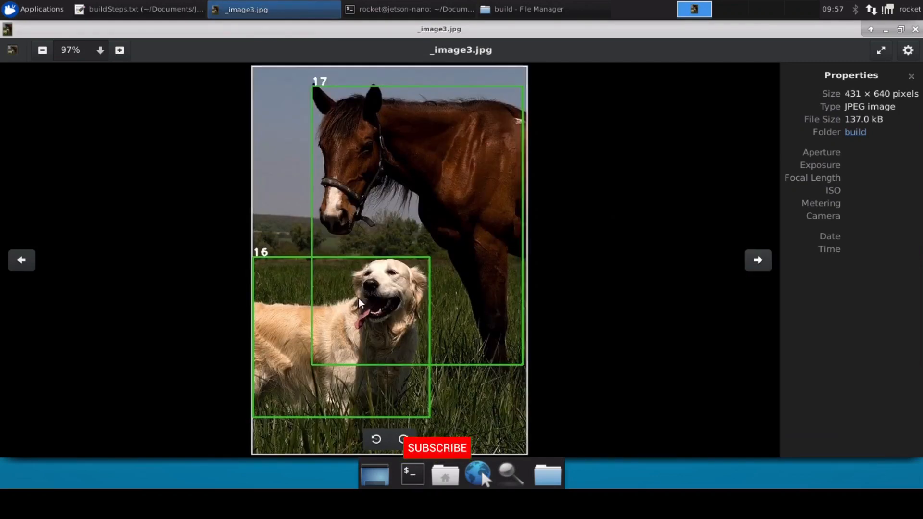
click(758, 260)
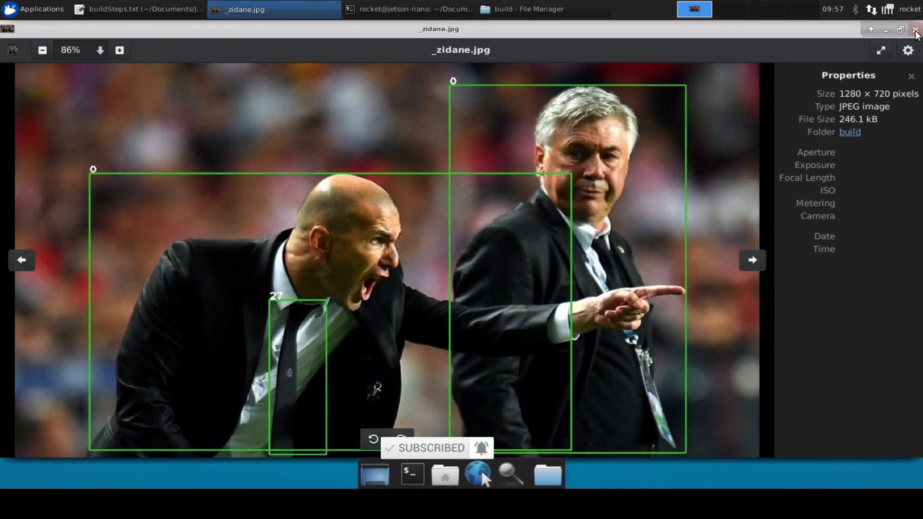
click(915, 30)
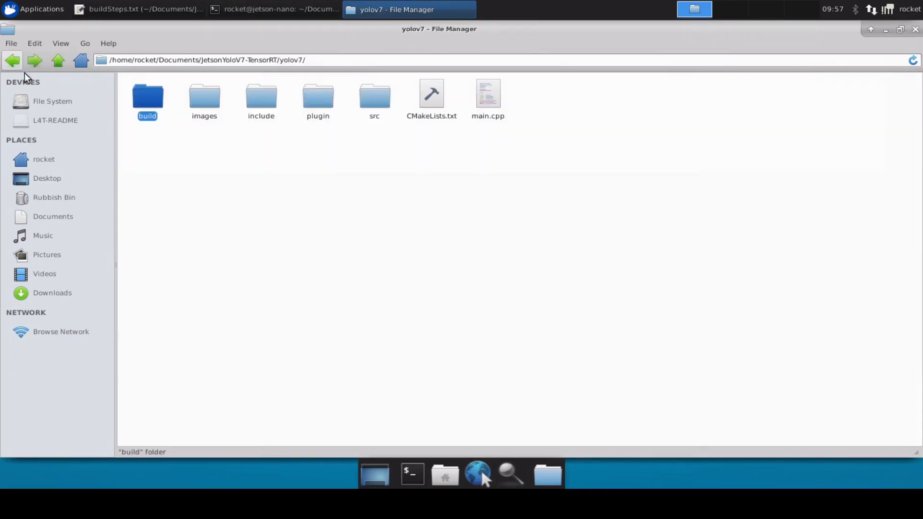
Go up to the JetsonYoloV7-TensorRT root folder listing app.py and the model files.
click(13, 60)
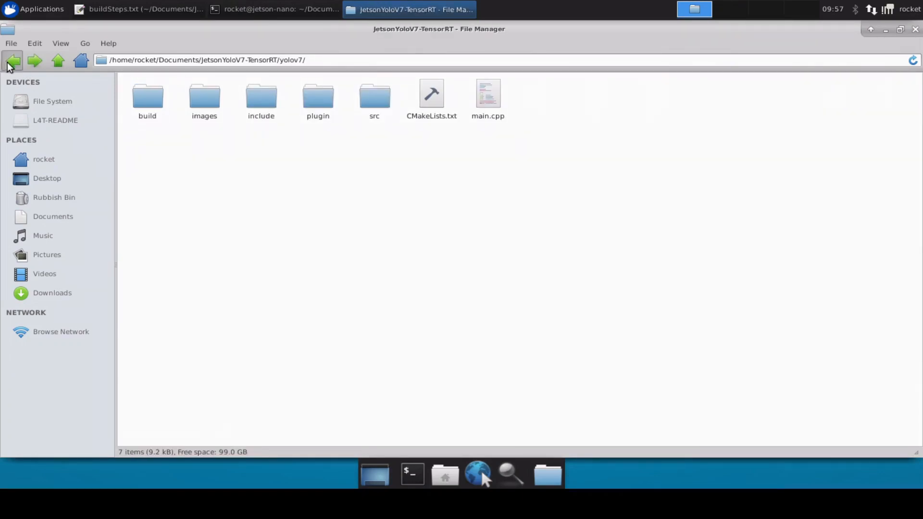
click(13, 61)
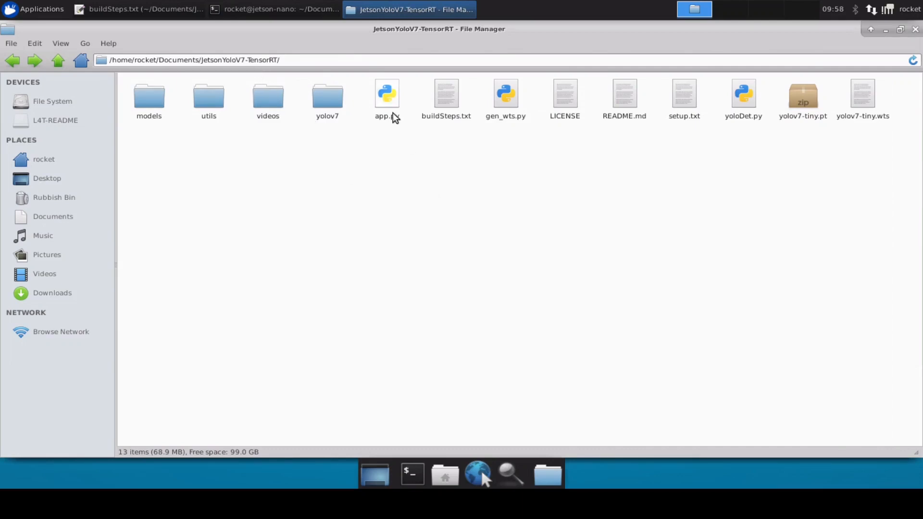
click(386, 97)
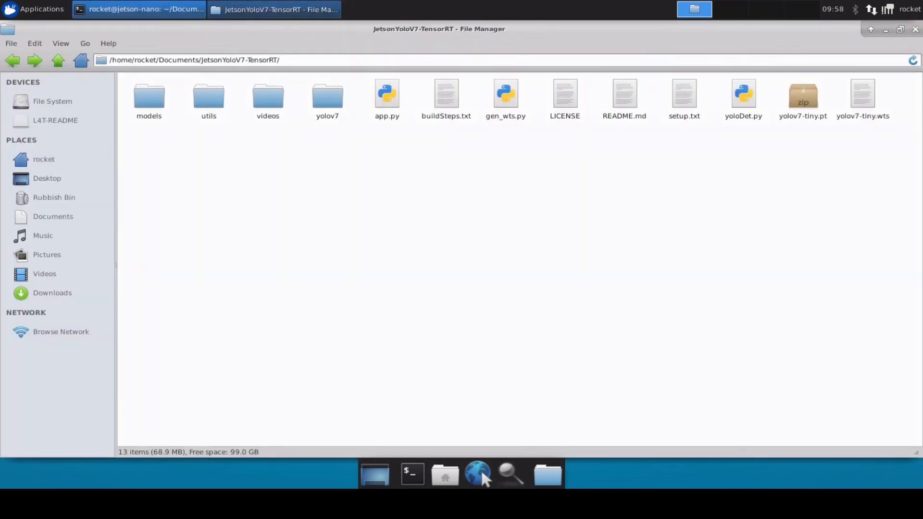
Return to the terminal and move up into the JetsonYoloV7-TensorRT project folder with cd ../.
click(139, 8)
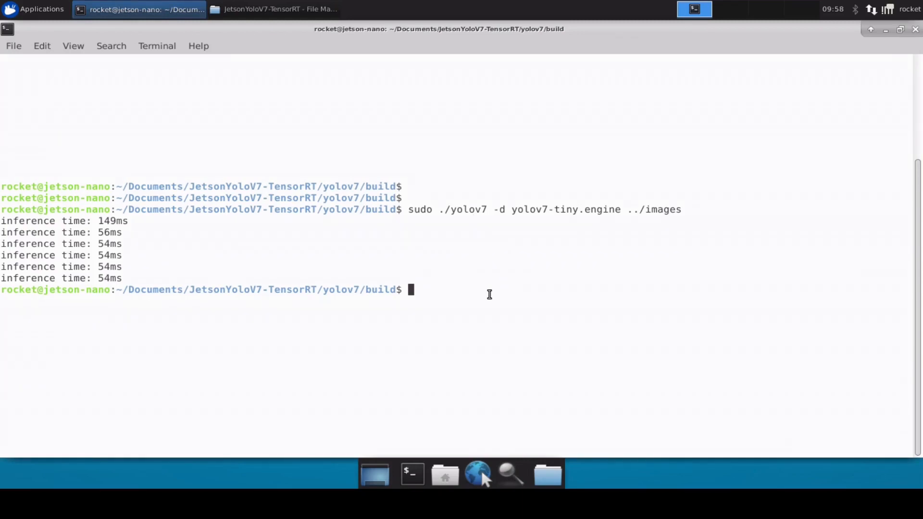
text(p)
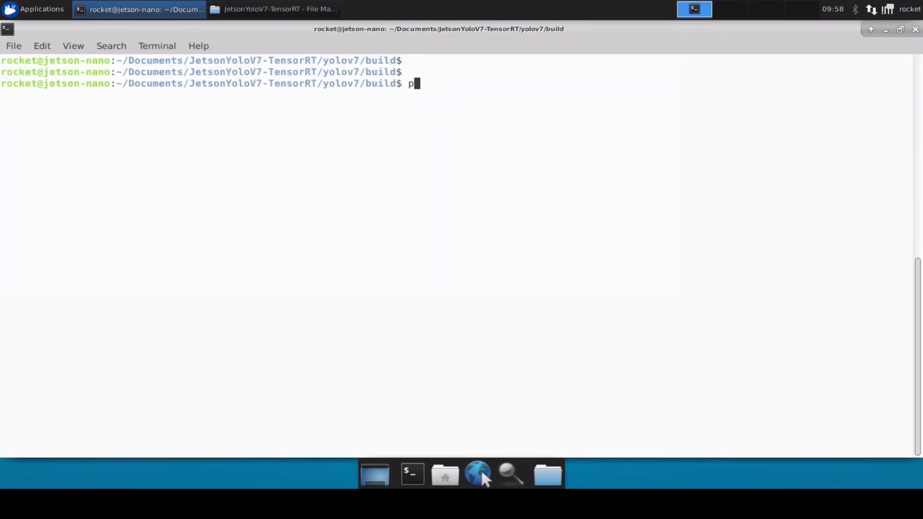
text(ython3 ap)
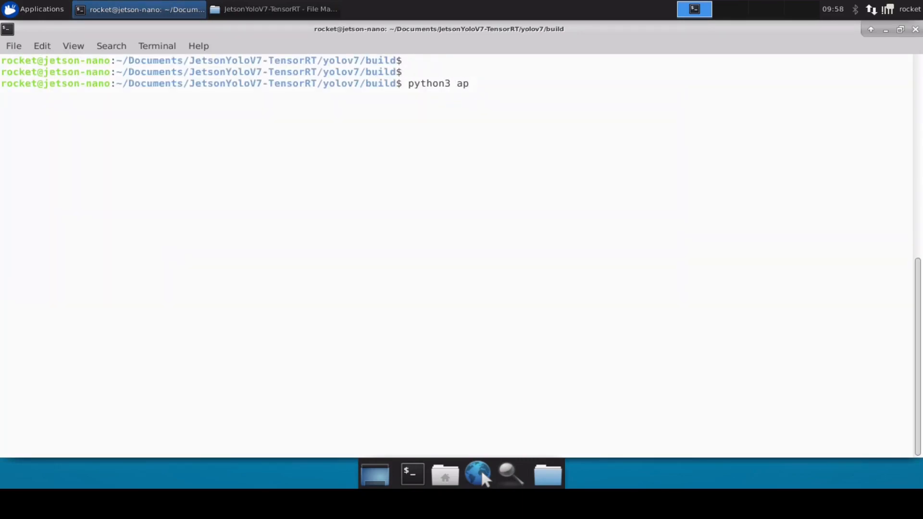
key(BackSpace)
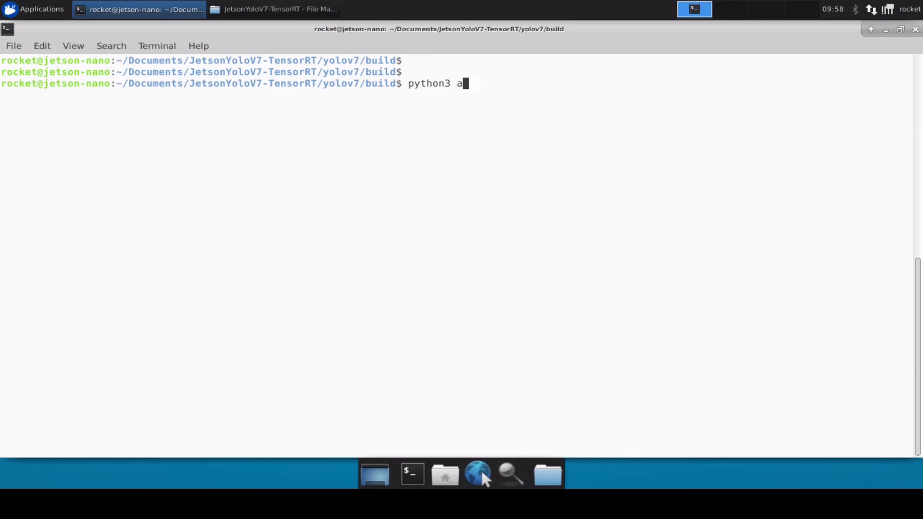
text(cd ../)
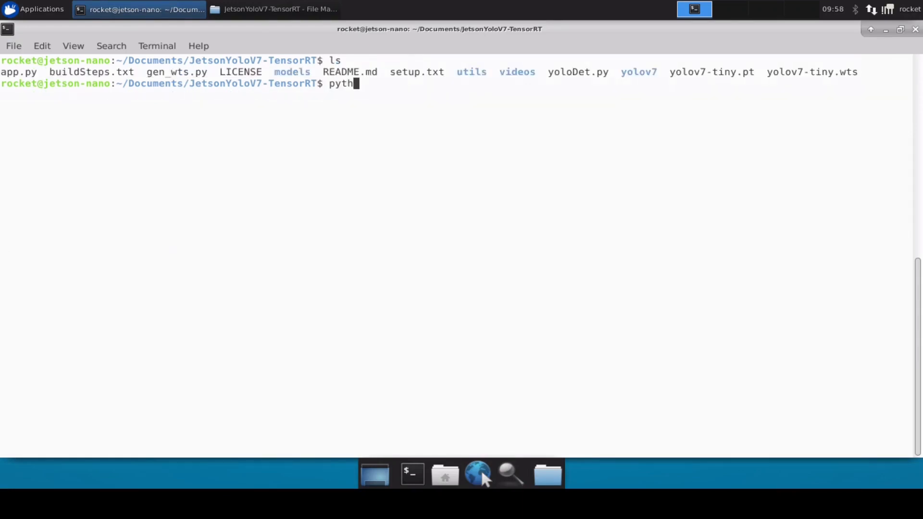
Run python3 app.py so the Output window shows live person detections with confidence scores.
text(on3 app.py)
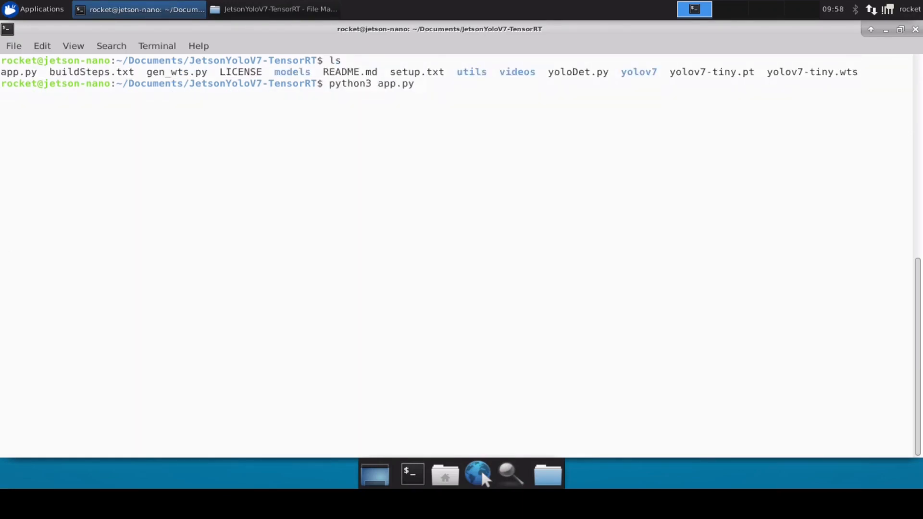
key(Return)
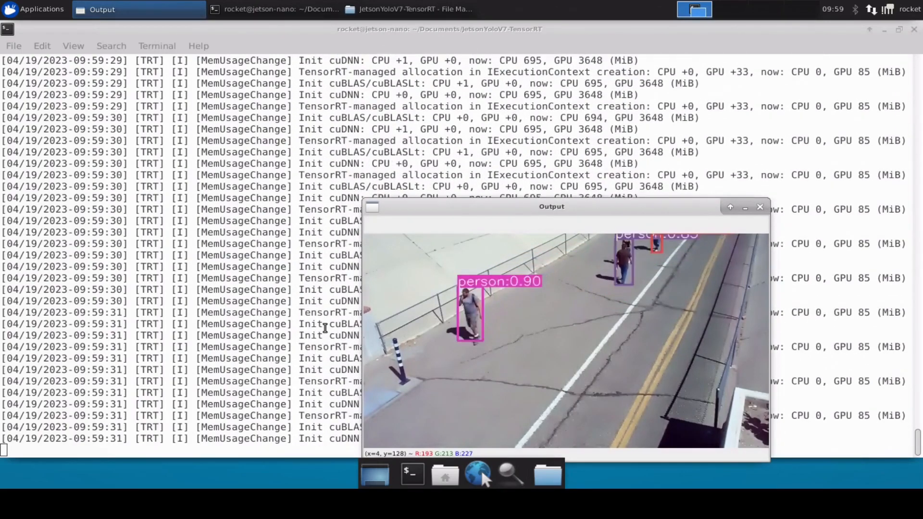
Edit app.py in gedit so its video source reads videos/testvideo1.mp4.
click(273, 9)
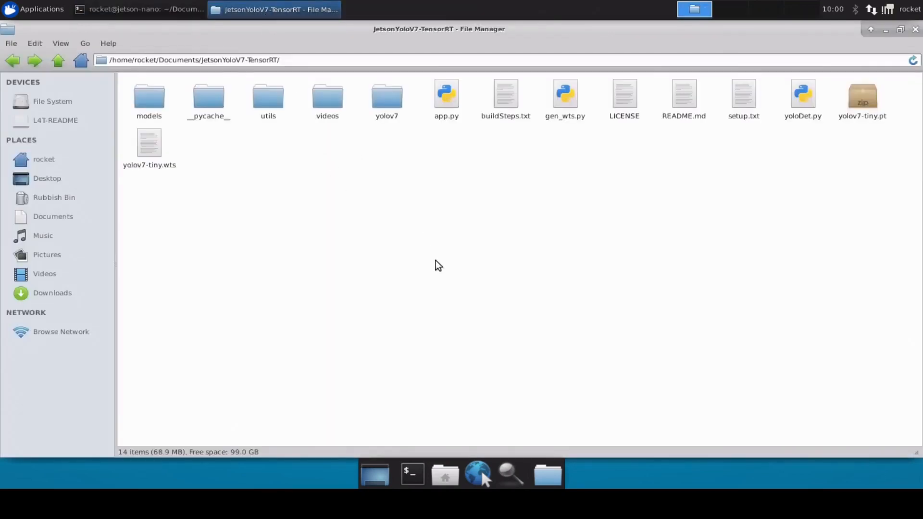
click(446, 98)
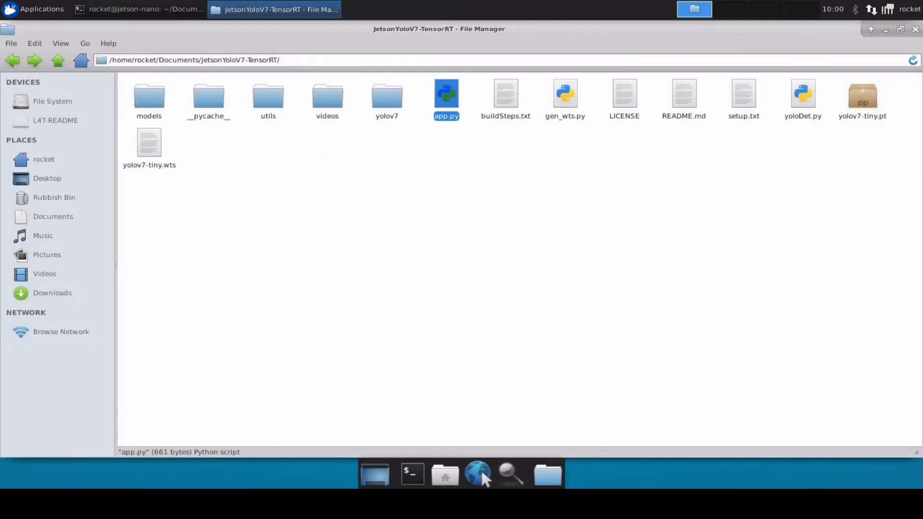
double_click(446, 95)
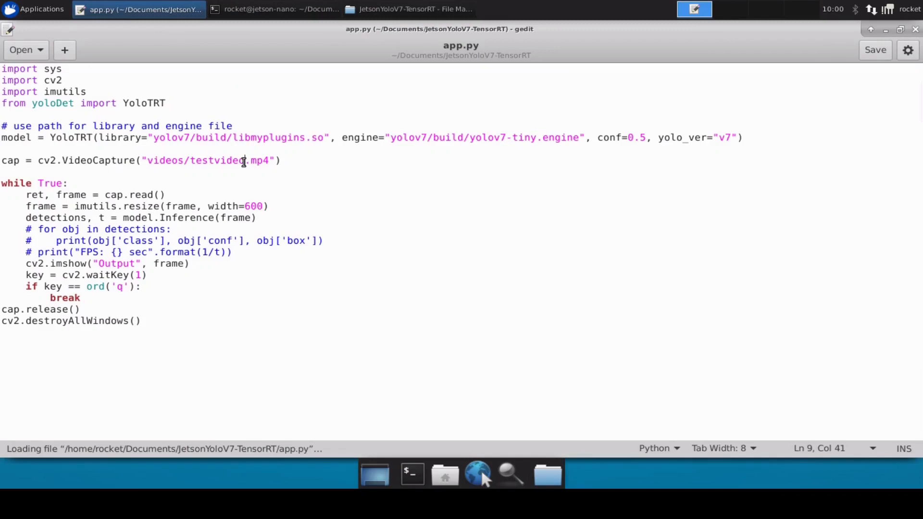
text(1)
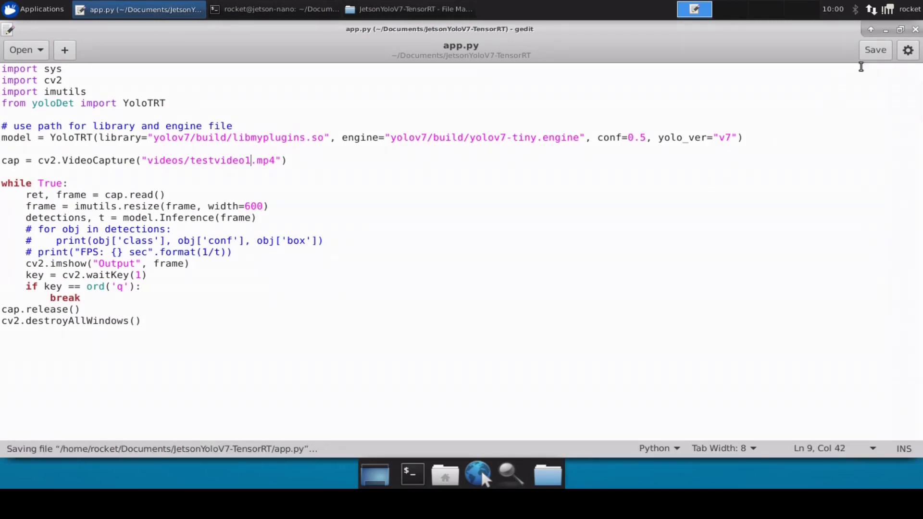
Back in the terminal, begin retyping python3 app.py to rerun the script.
click(138, 10)
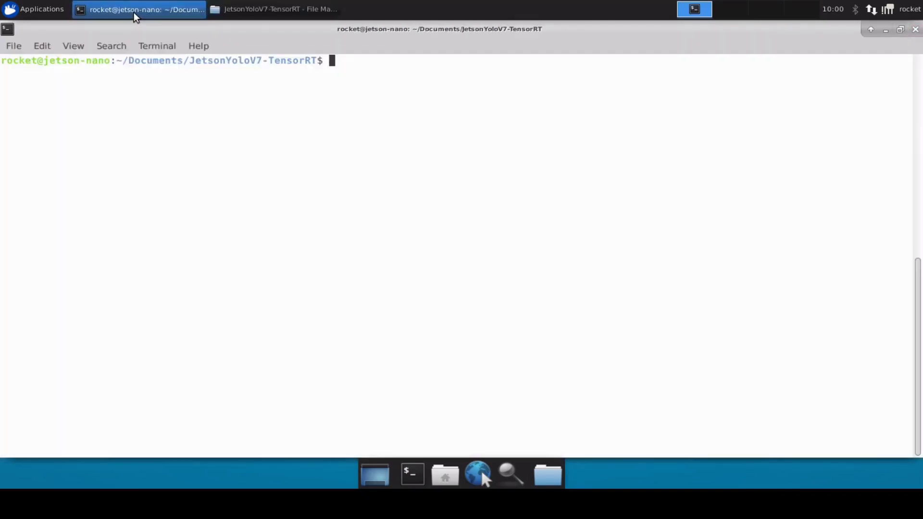
text(python3 ap)
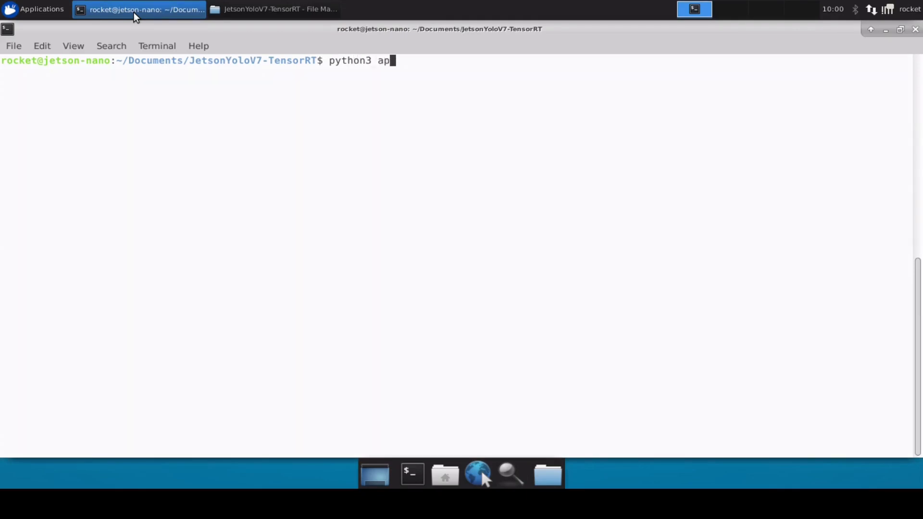